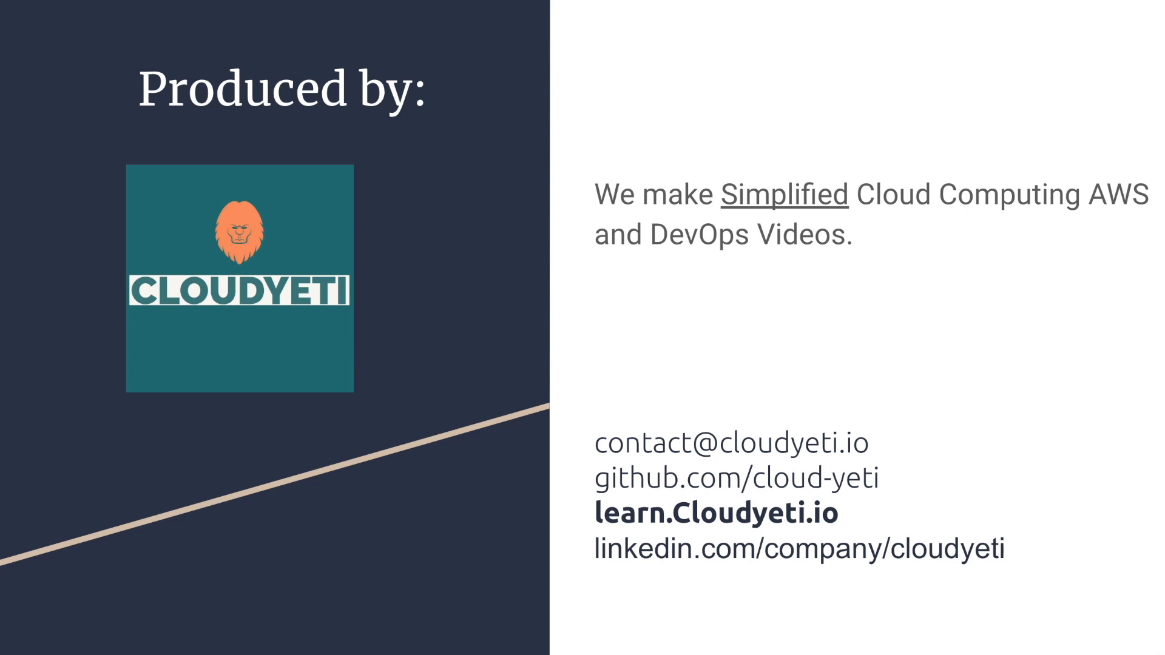
{"action": "mouse_move", "coordinate": [850, 463]}
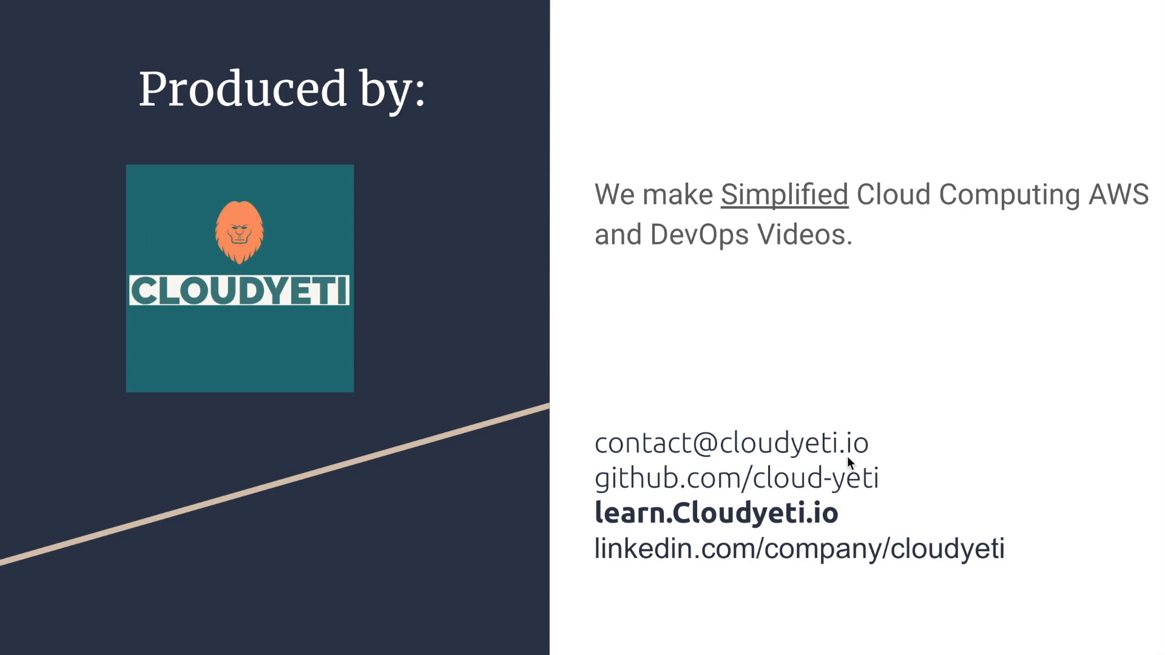
{"action": "mouse_move", "coordinate": [870, 491]}
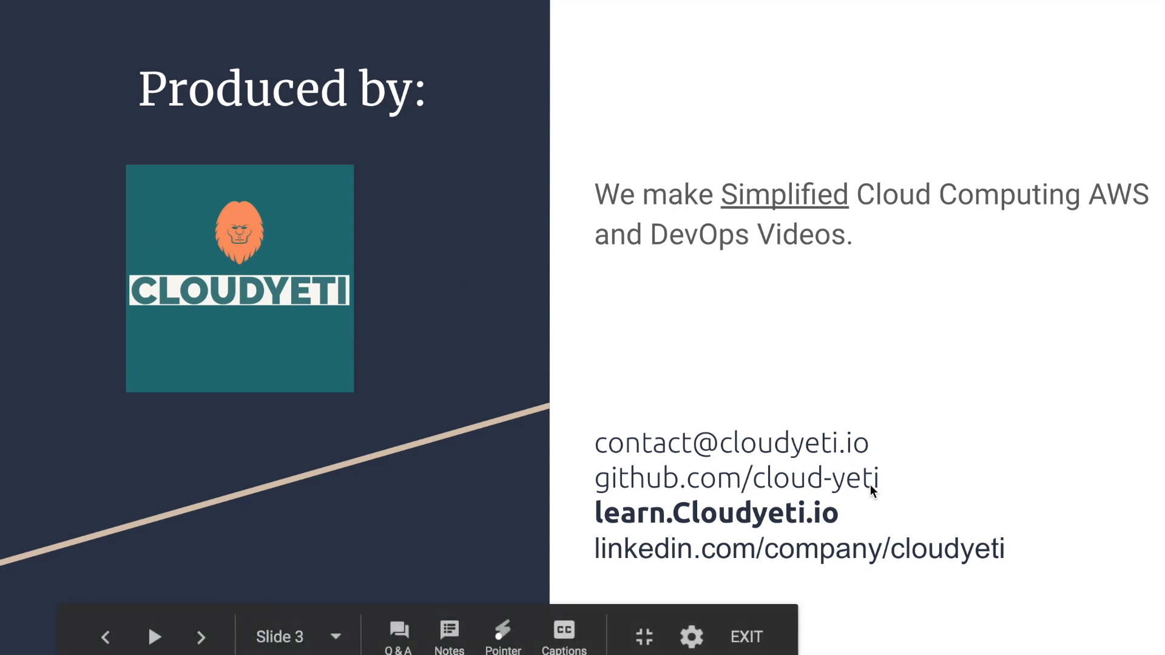
{"action": "mouse_move", "coordinate": [835, 526]}
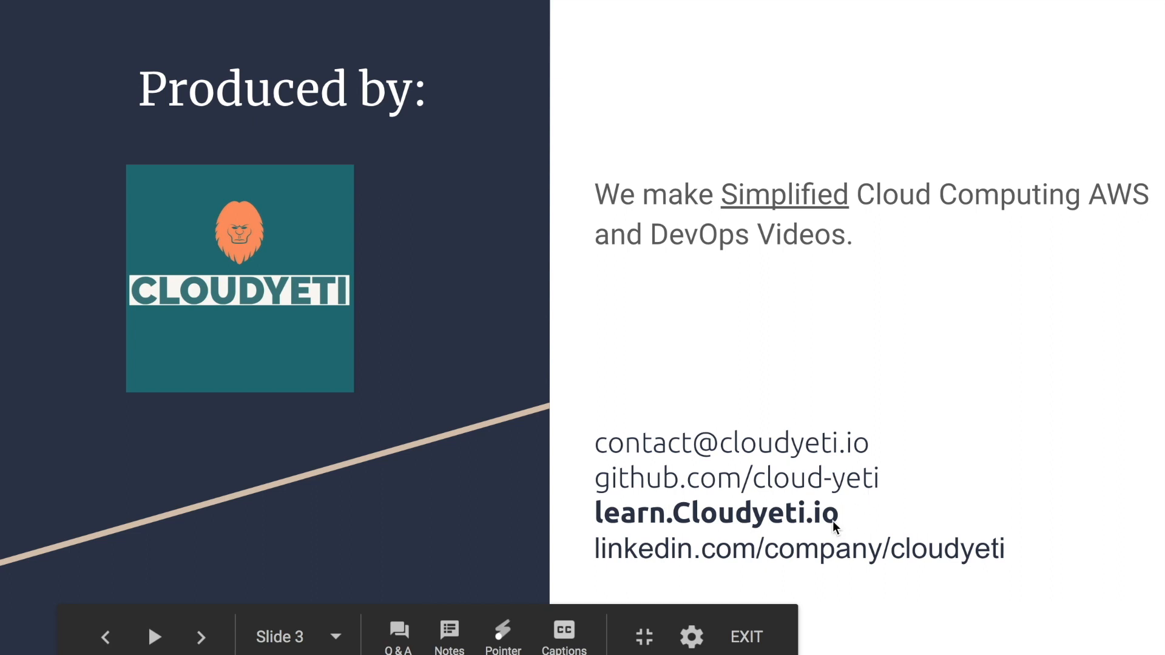
{"action": "mouse_move", "coordinate": [879, 569]}
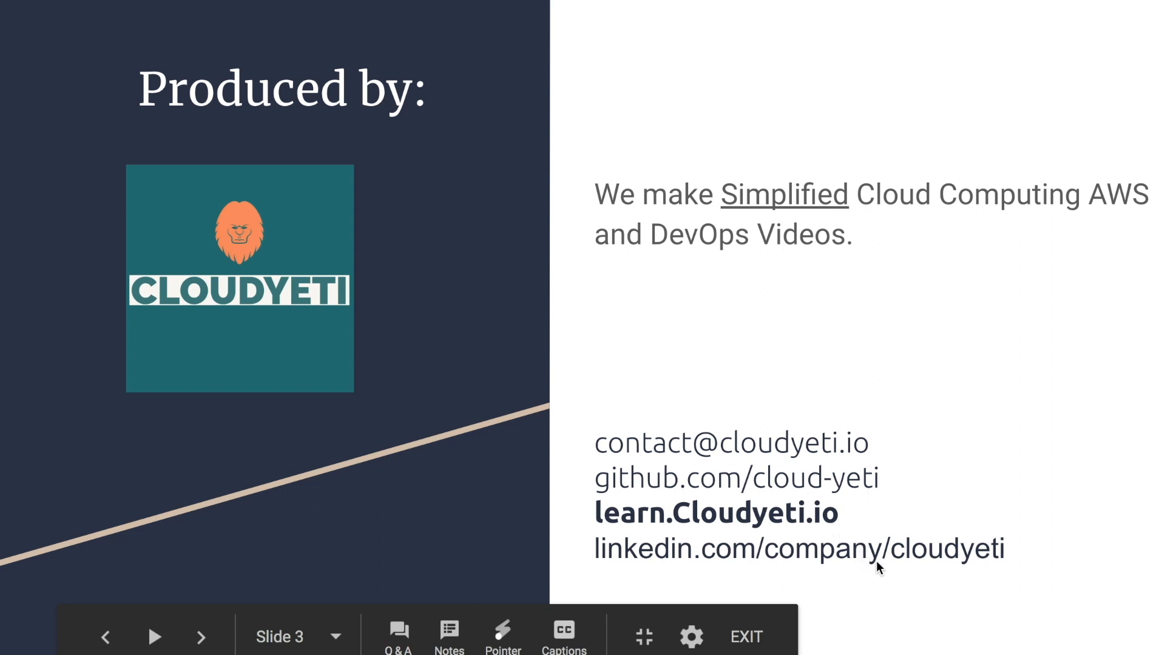
Switch to the EC2 console's Instances list showing the running demo-ec2 t2.micro instance.
{"action": "left_click", "coordinate": [201, 636]}
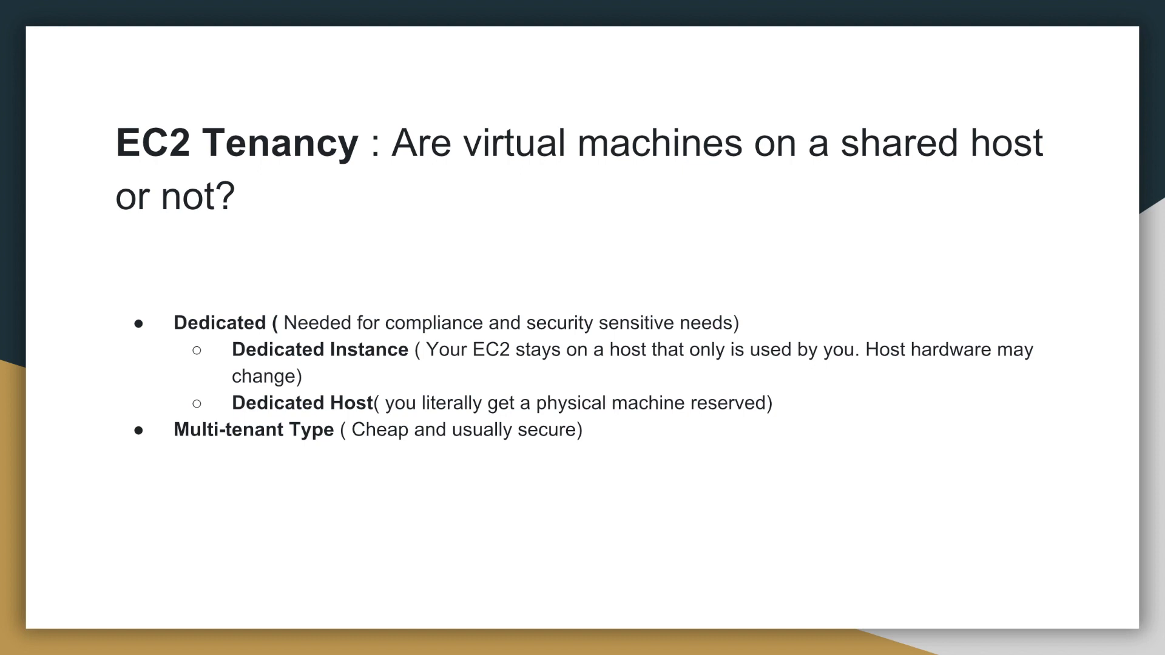
{"action": "mouse_move", "coordinate": [260, 339]}
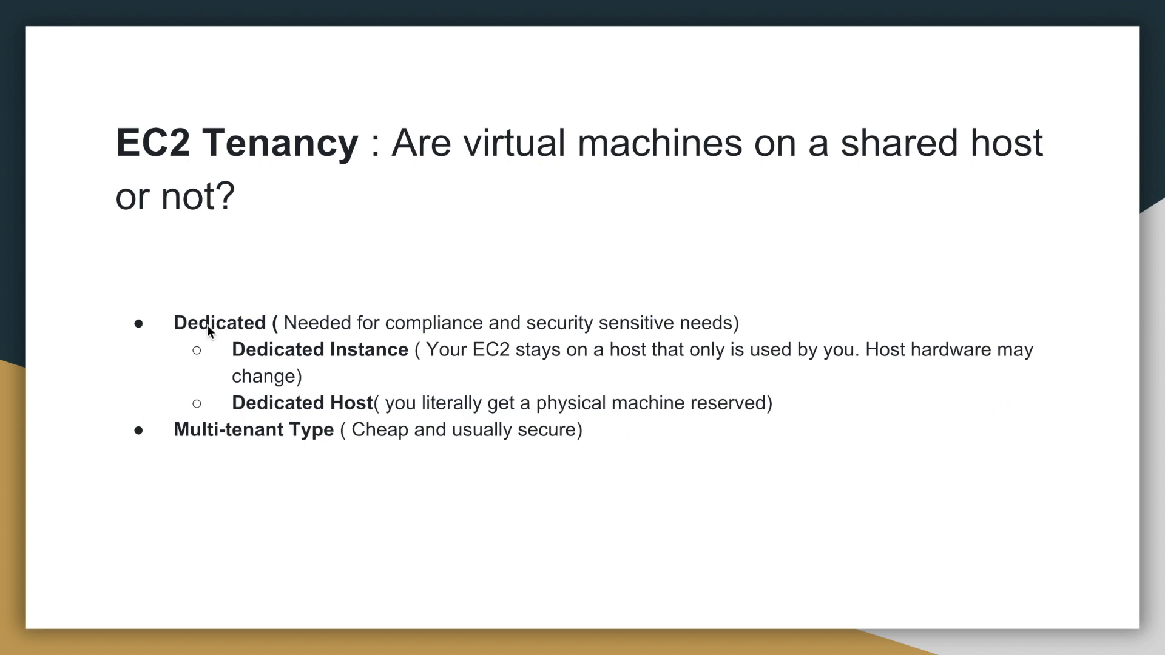
{"action": "mouse_move", "coordinate": [391, 322]}
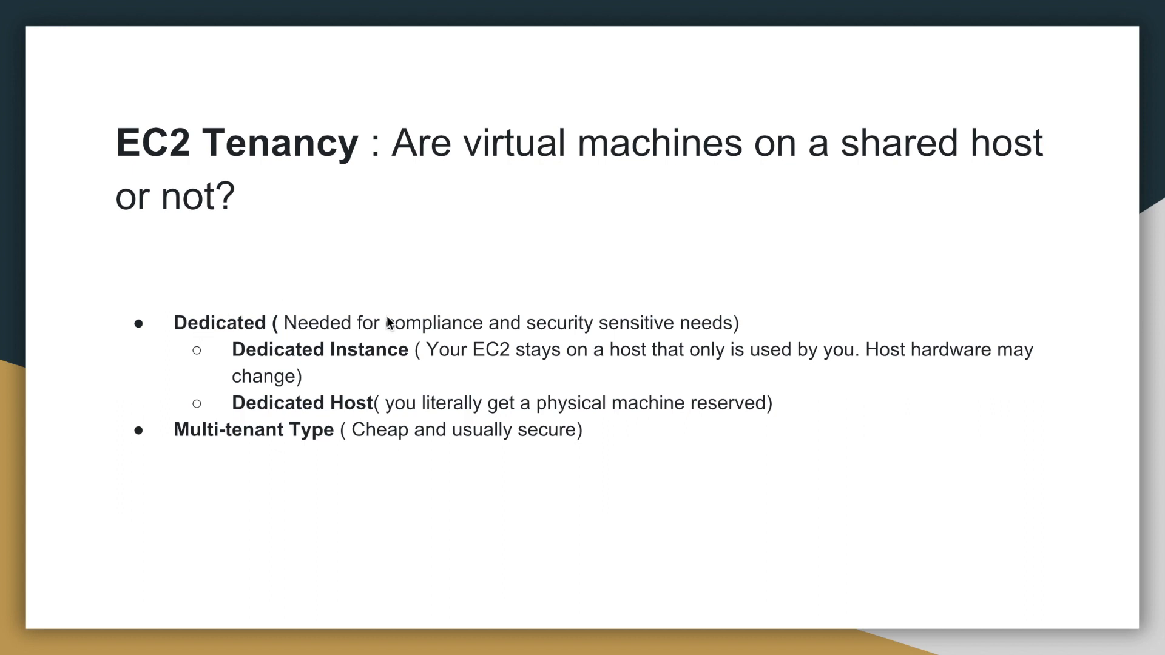
{"action": "mouse_move", "coordinate": [441, 374]}
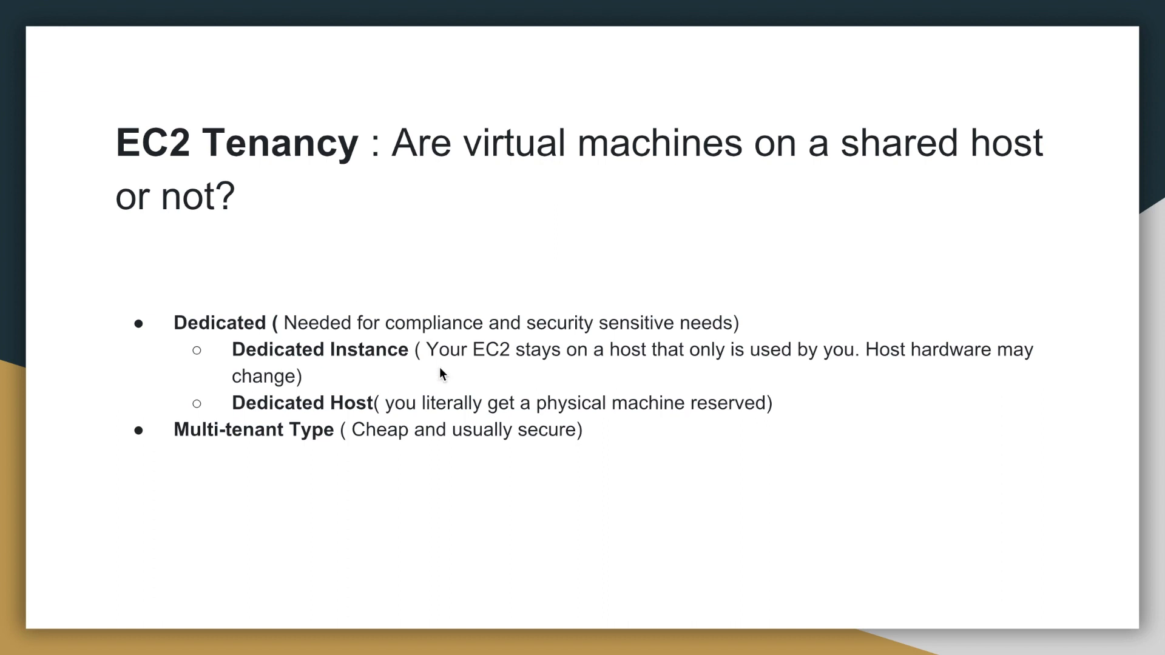
{"action": "mouse_move", "coordinate": [332, 414]}
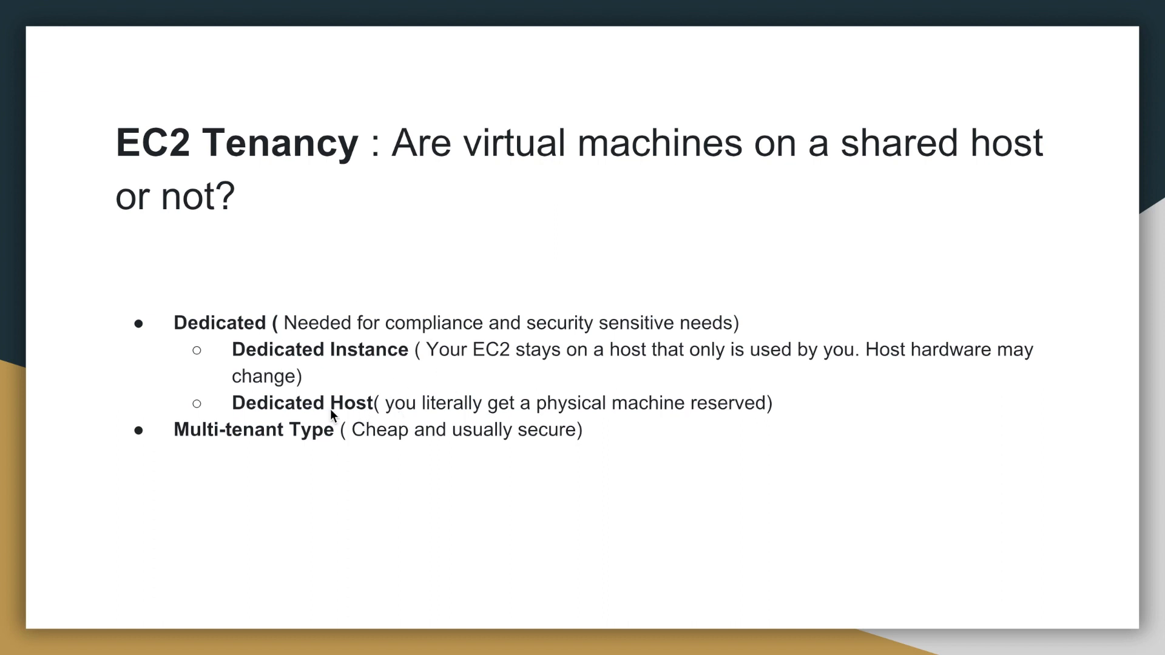
{"action": "mouse_move", "coordinate": [373, 409]}
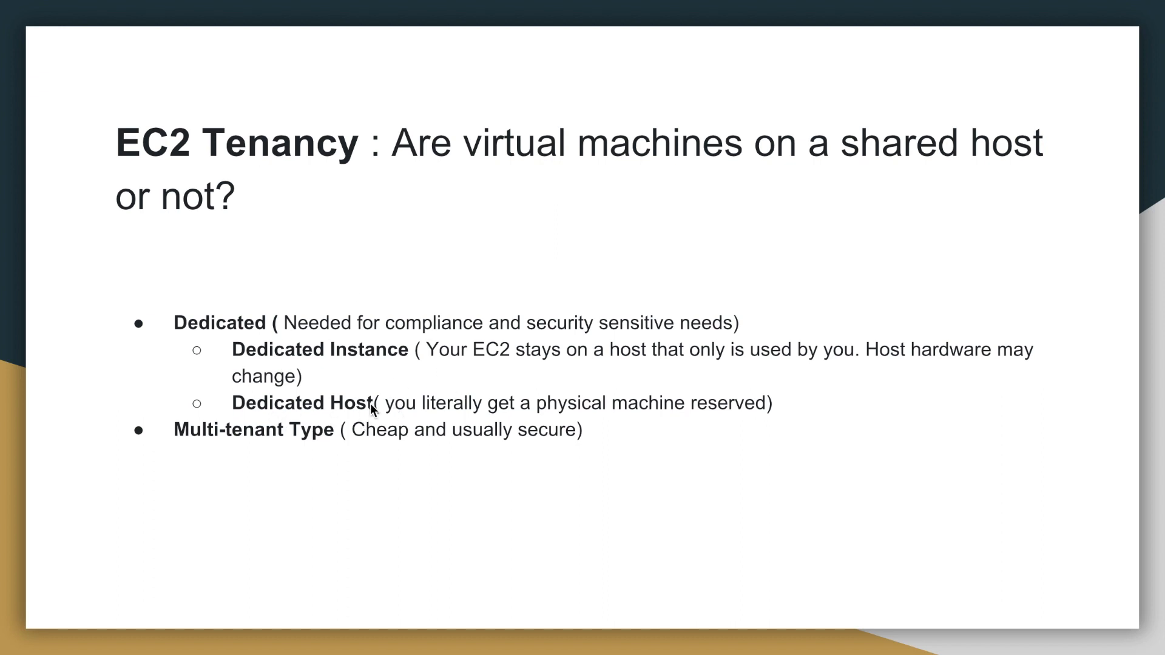
{"action": "mouse_move", "coordinate": [181, 437]}
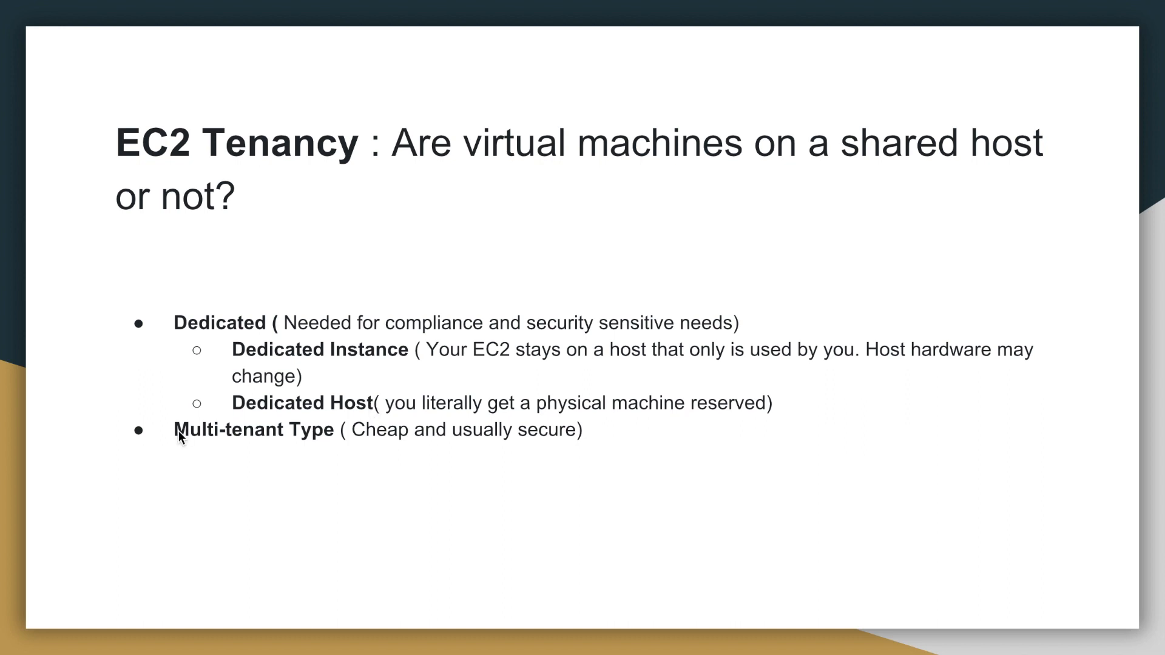
{"action": "mouse_move", "coordinate": [95, 275]}
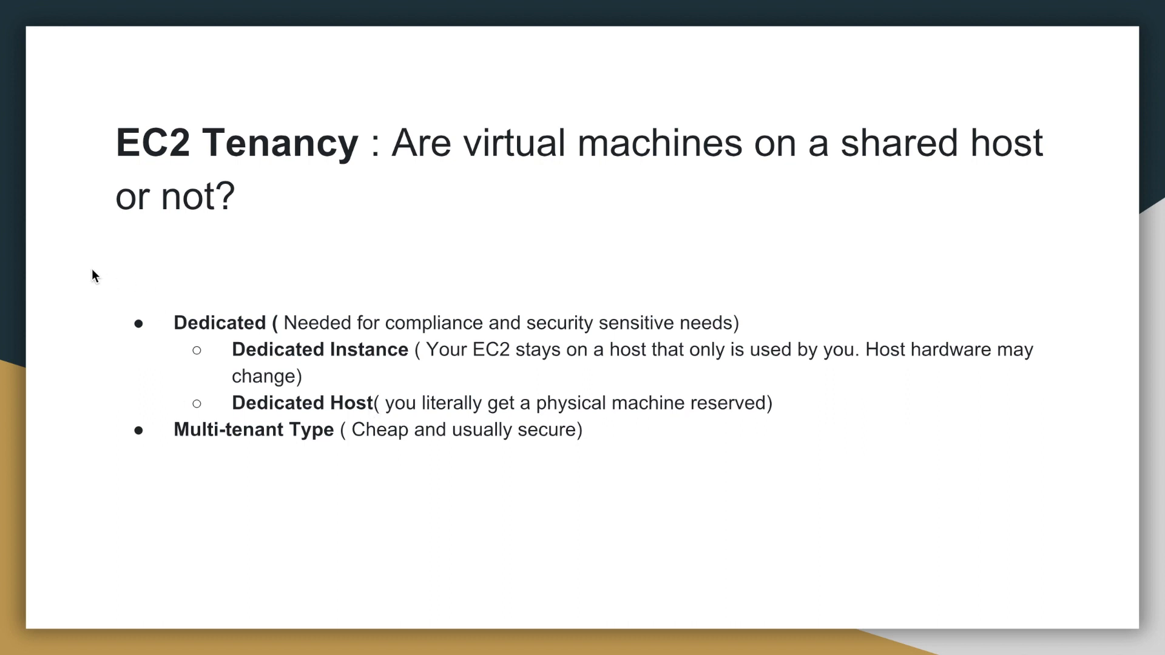
{"action": "mouse_move", "coordinate": [80, 283]}
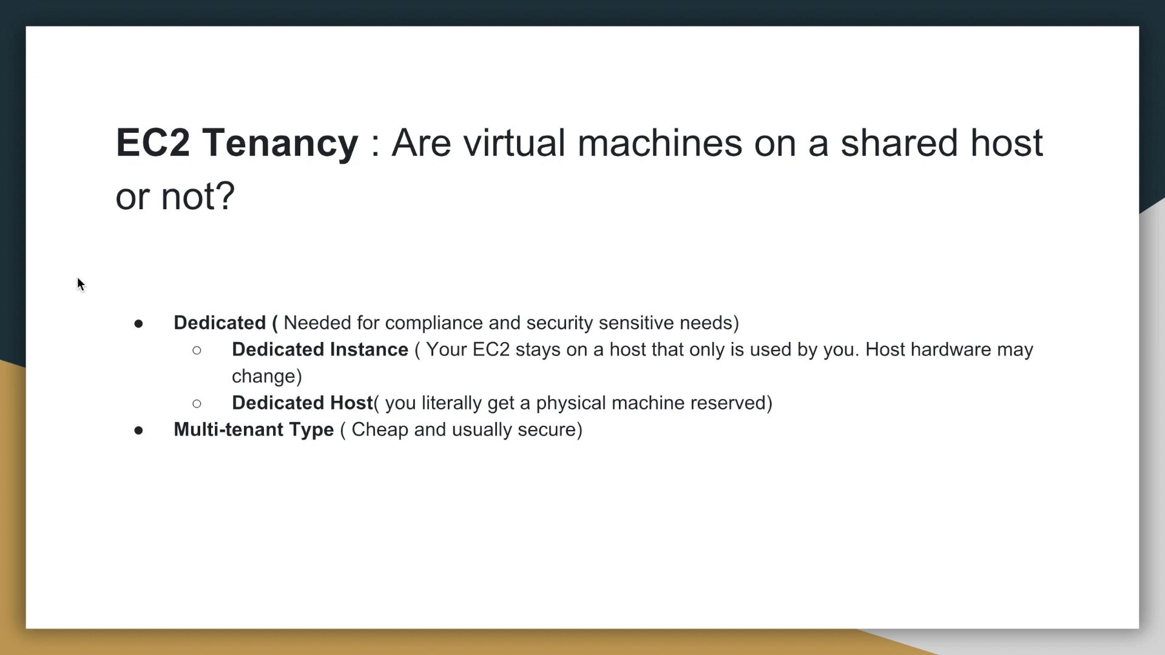
{"action": "mouse_move", "coordinate": [111, 423]}
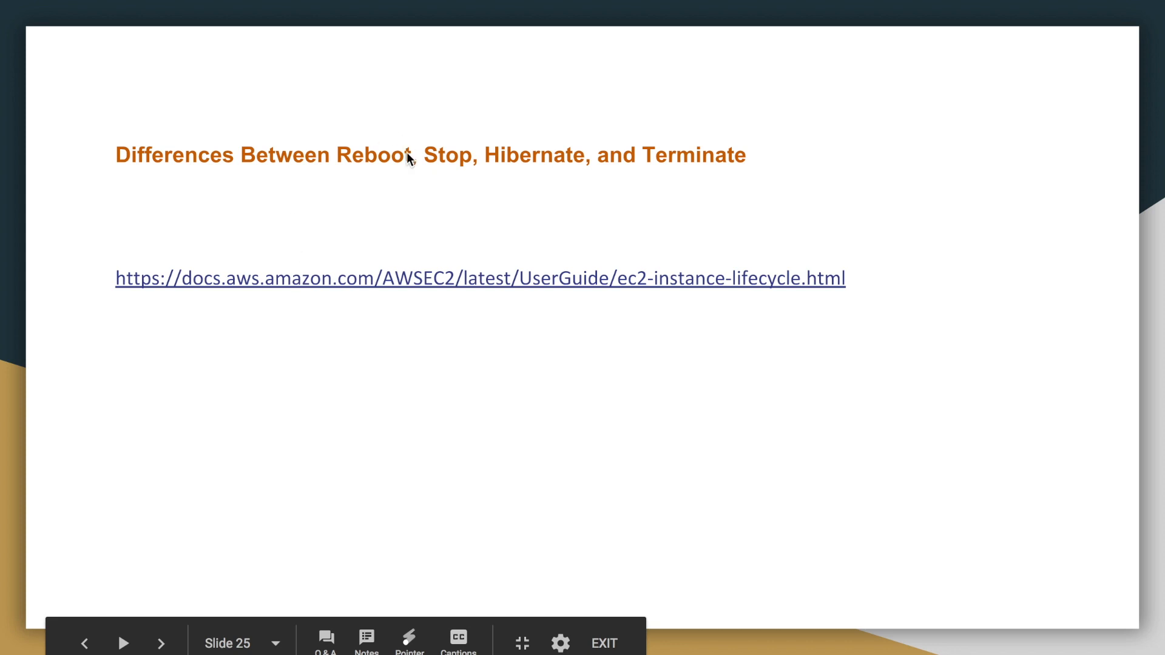
{"action": "mouse_move", "coordinate": [414, 188]}
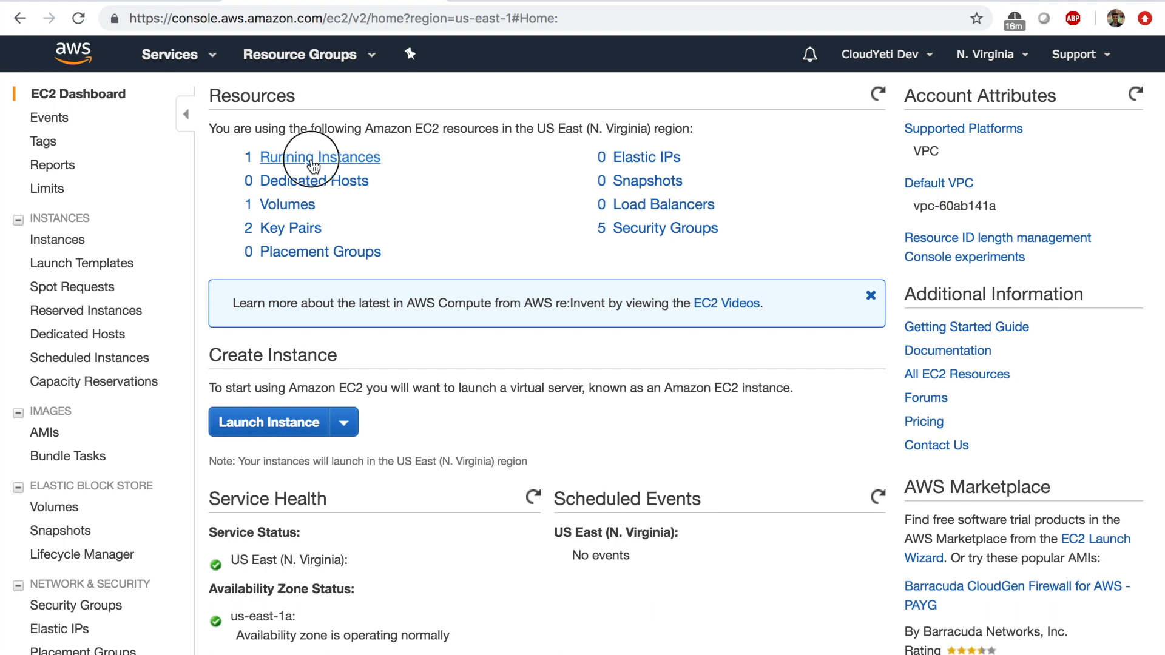
Note demo-ec2's public IP 3.95.31.250, then stop the instance.
{"action": "left_click", "coordinate": [327, 157]}
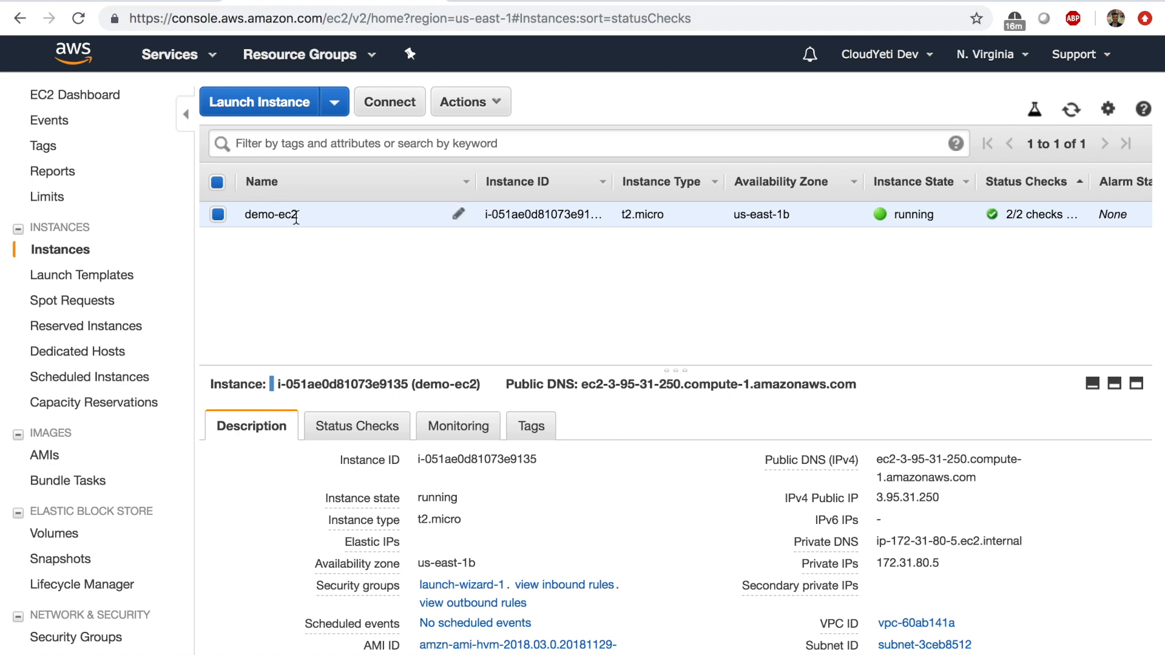
{"action": "mouse_move", "coordinate": [630, 505]}
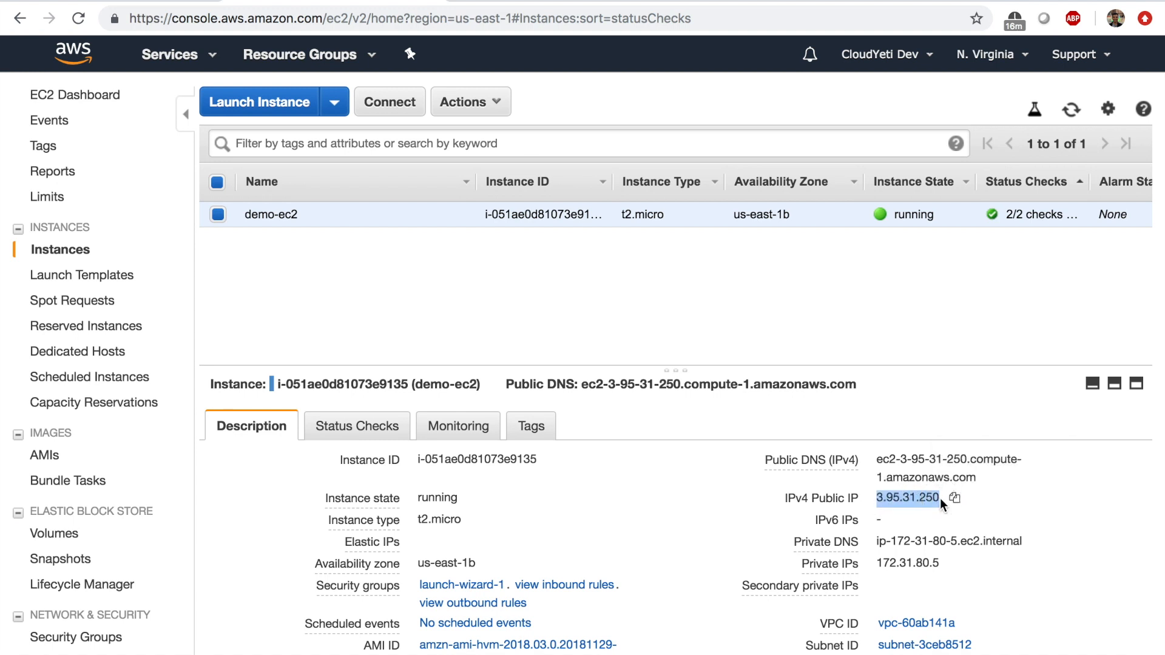
{"action": "mouse_move", "coordinate": [947, 582]}
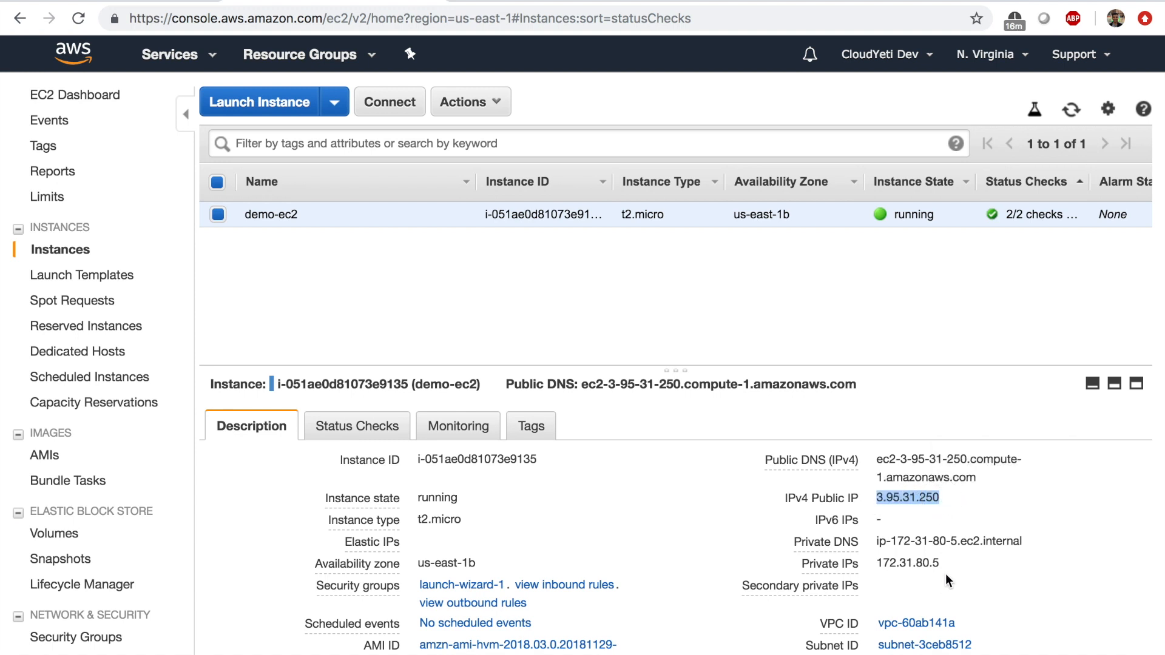
{"action": "double_click", "coordinate": [907, 563]}
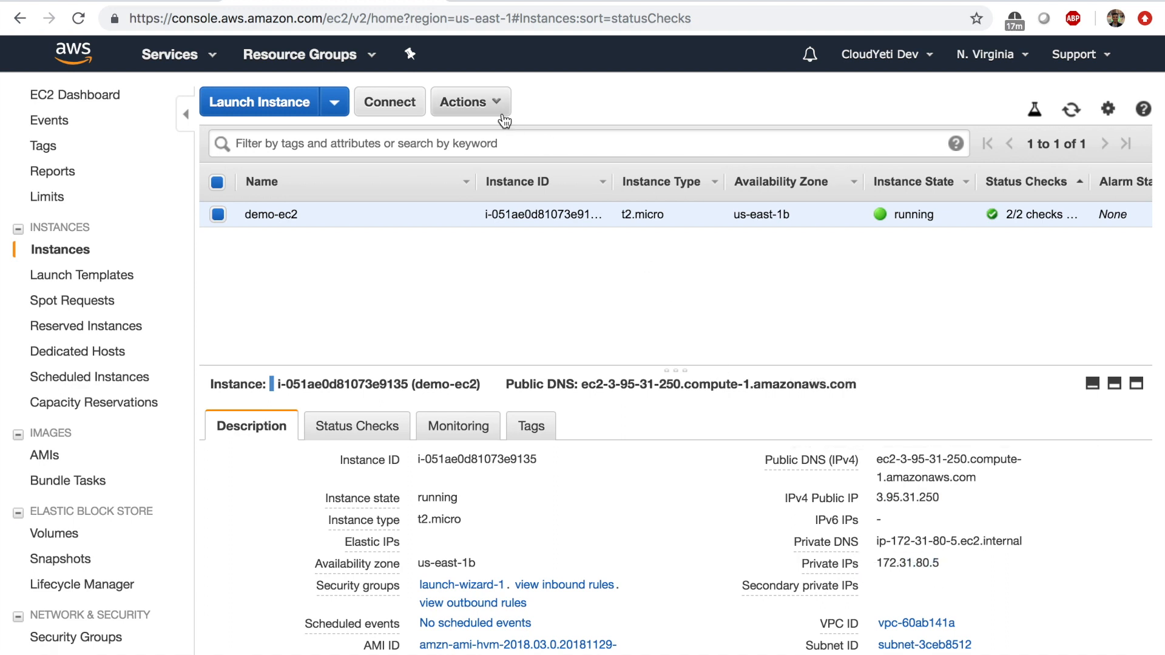
{"action": "left_click", "coordinate": [470, 102]}
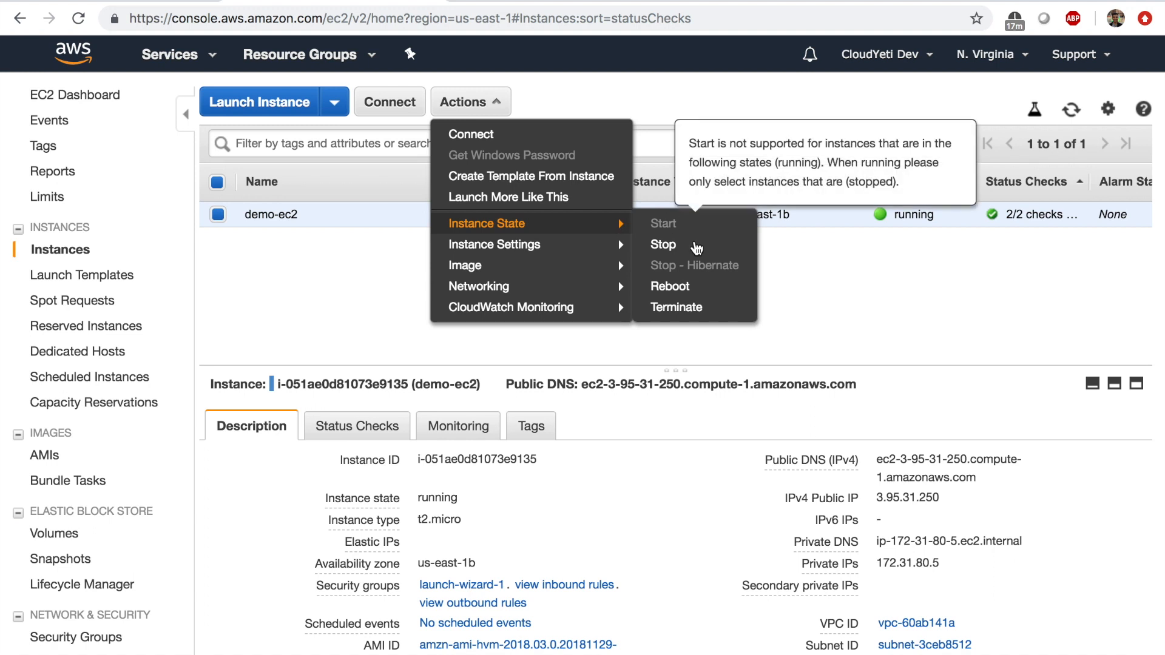
{"action": "left_click", "coordinate": [662, 244]}
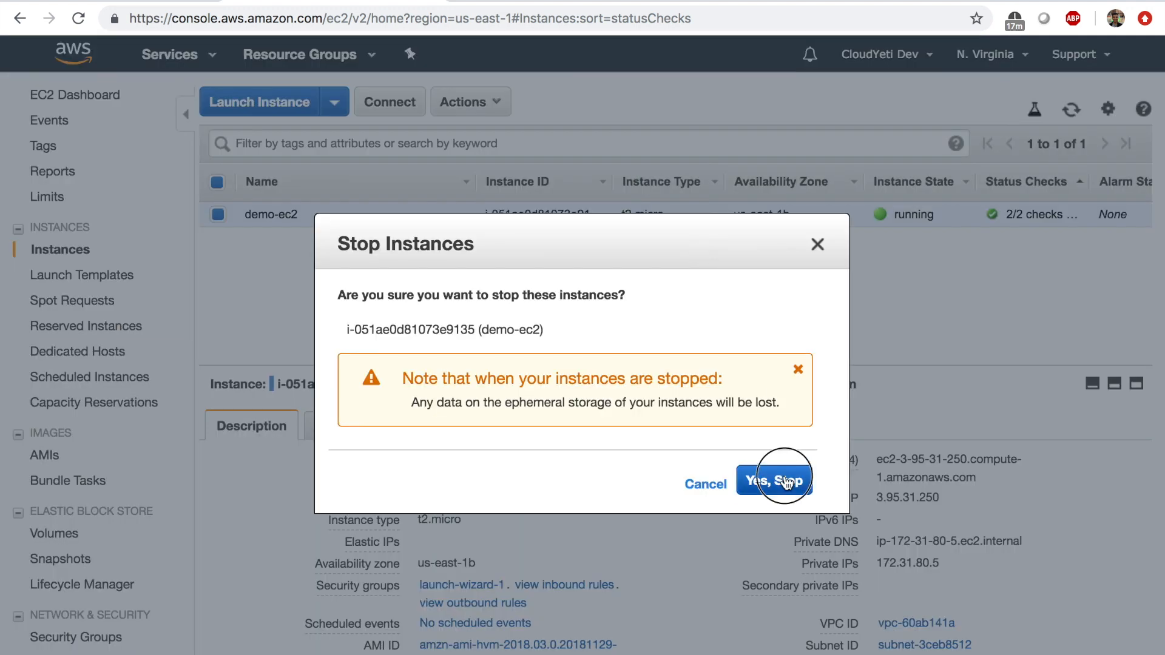
{"action": "left_click", "coordinate": [774, 478]}
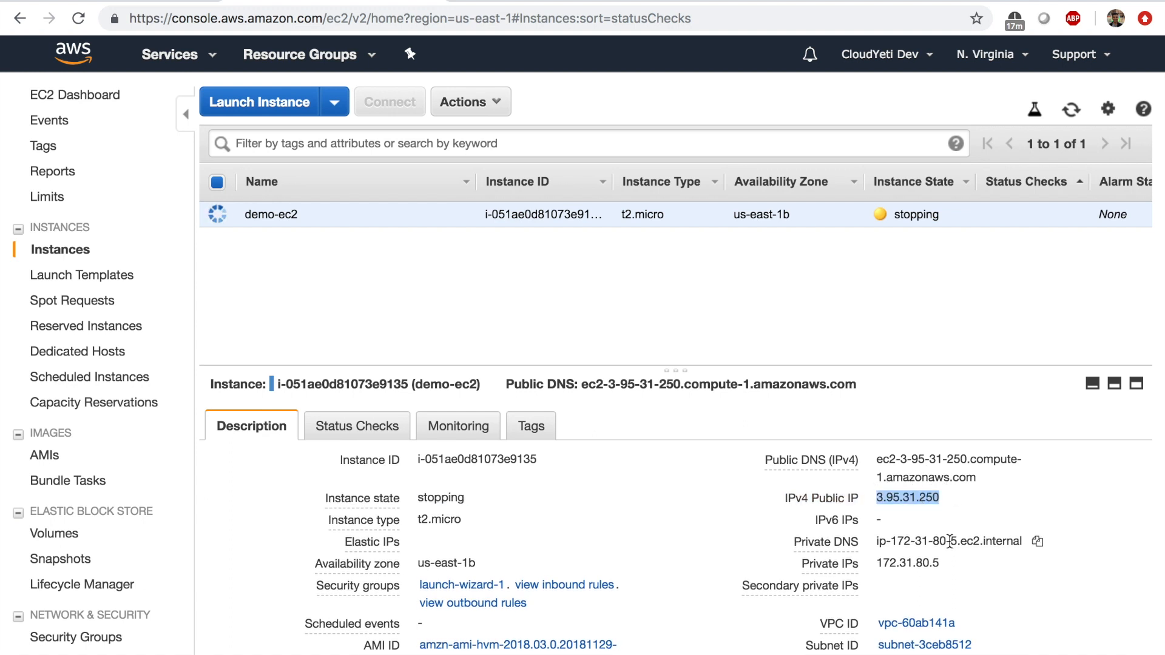
Refresh until demo-ec2 shows stopped, keeping only private IP 172.31.80.5.
{"action": "left_click", "coordinate": [1072, 109]}
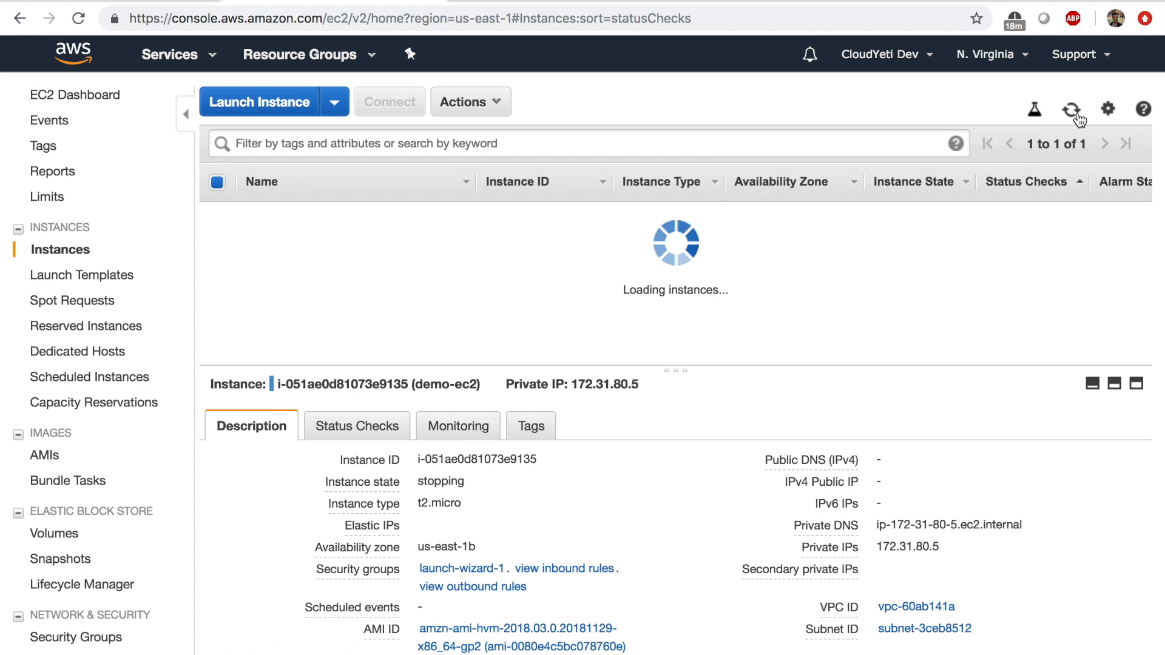
{"action": "left_click", "coordinate": [1072, 108]}
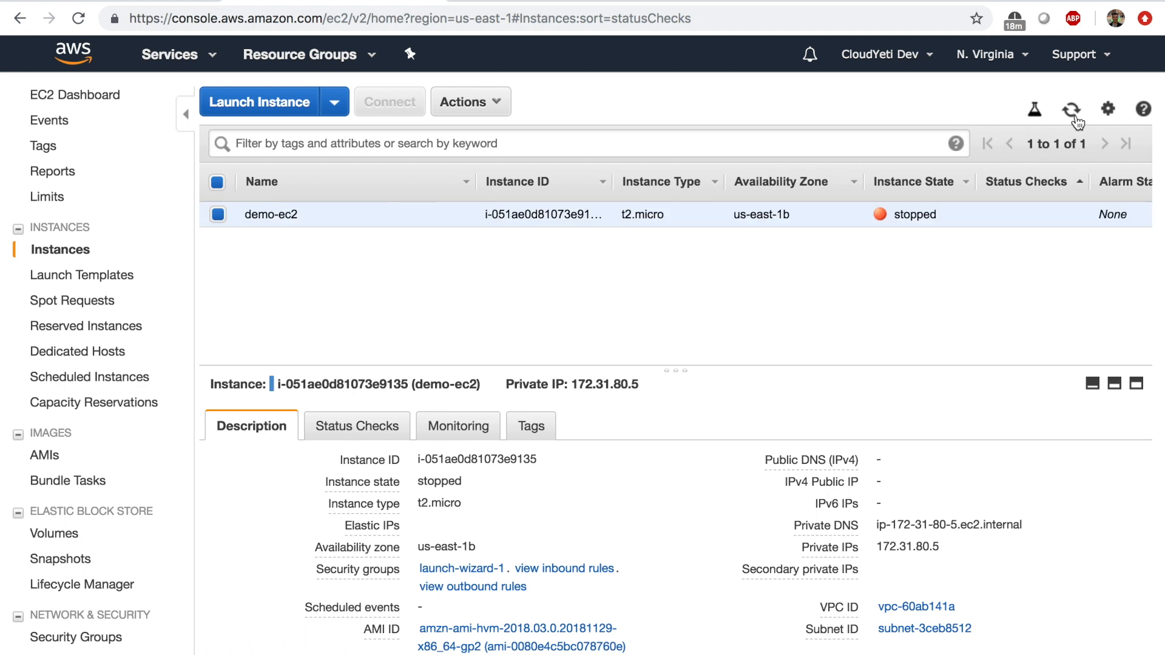
{"action": "mouse_move", "coordinate": [922, 199]}
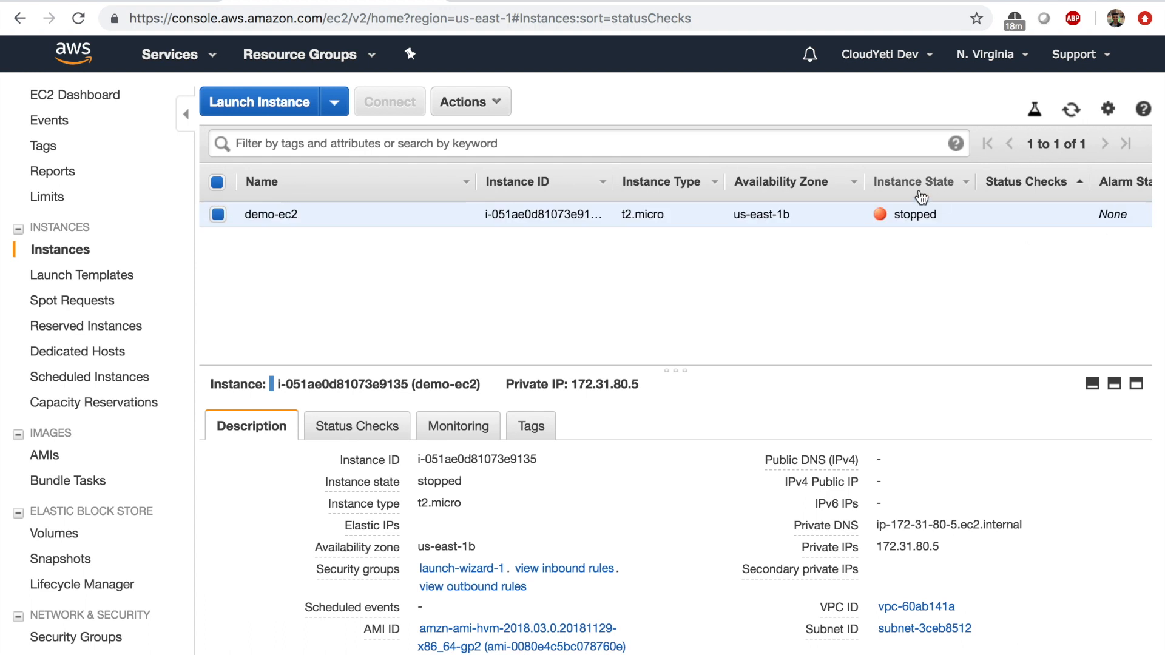
{"action": "mouse_move", "coordinate": [884, 466]}
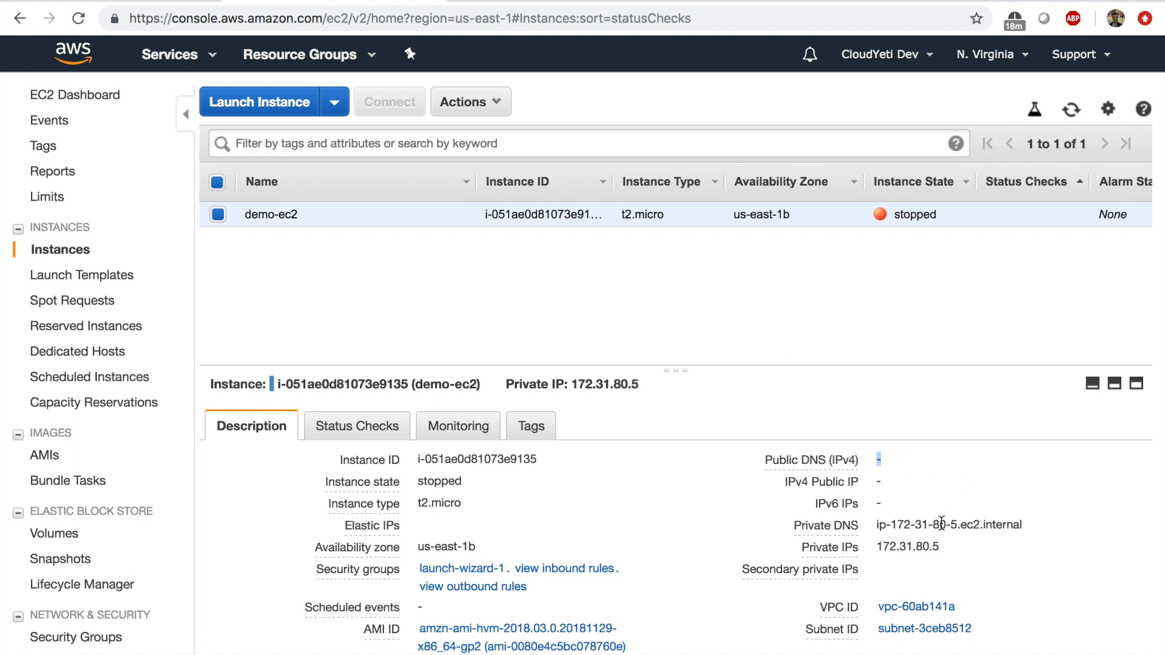
{"action": "double_click", "coordinate": [907, 547]}
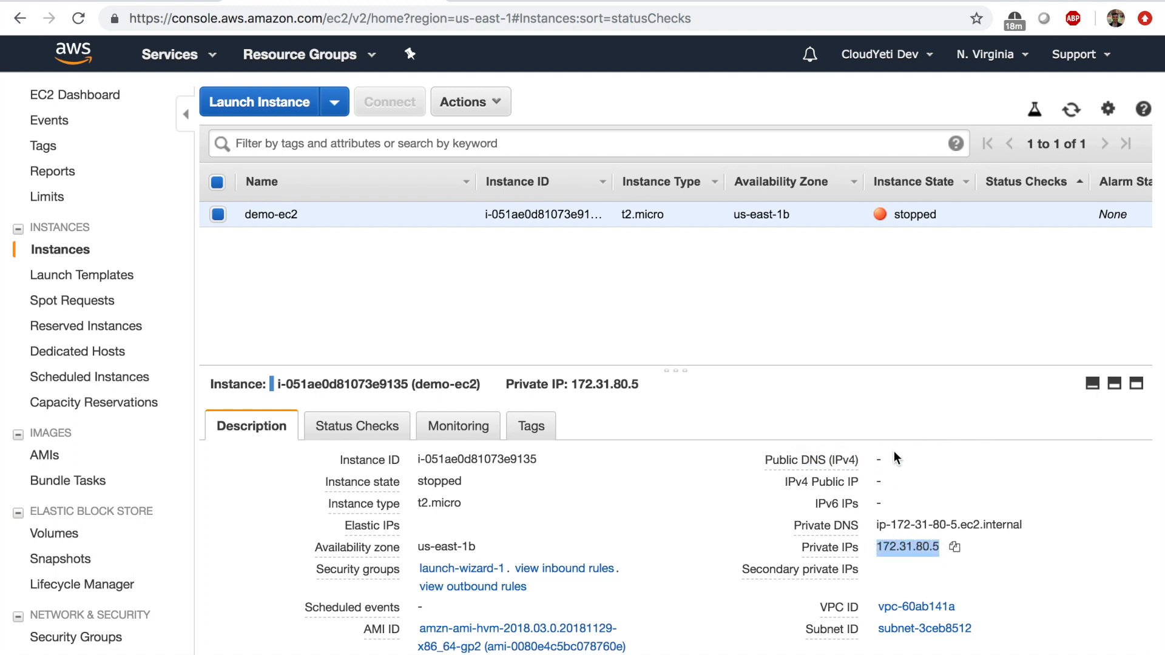
{"action": "left_click", "coordinate": [470, 102]}
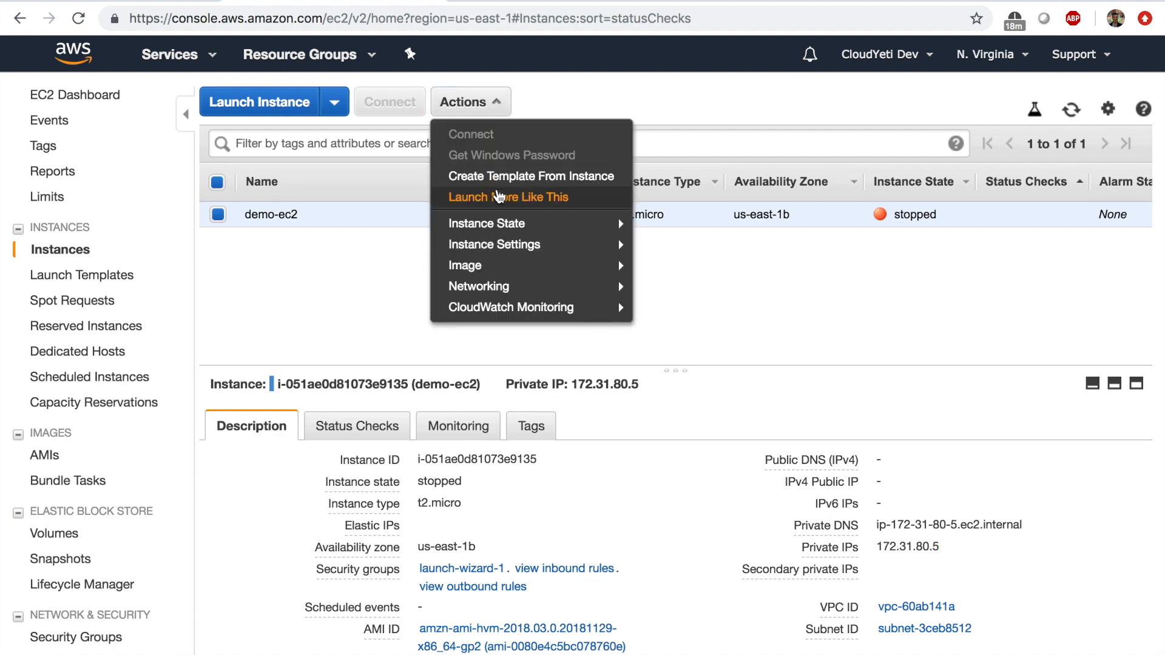
Start demo-ec2 again and note its new public IP 3.80.134.198.
{"action": "left_click", "coordinate": [487, 223]}
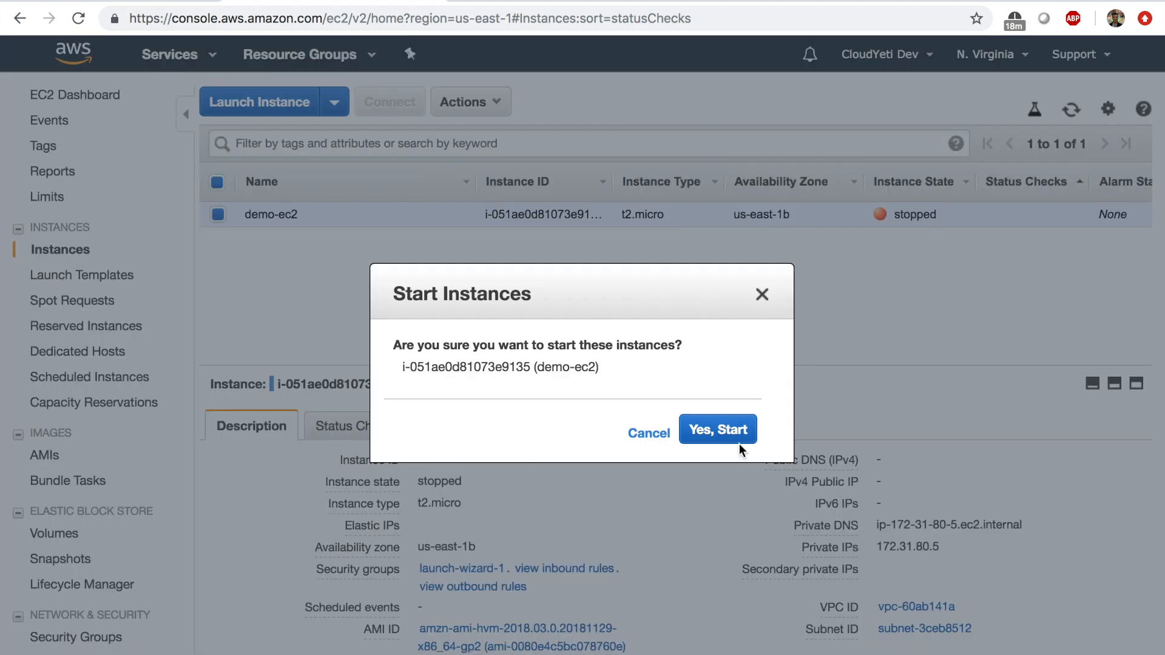
{"action": "left_click", "coordinate": [716, 429]}
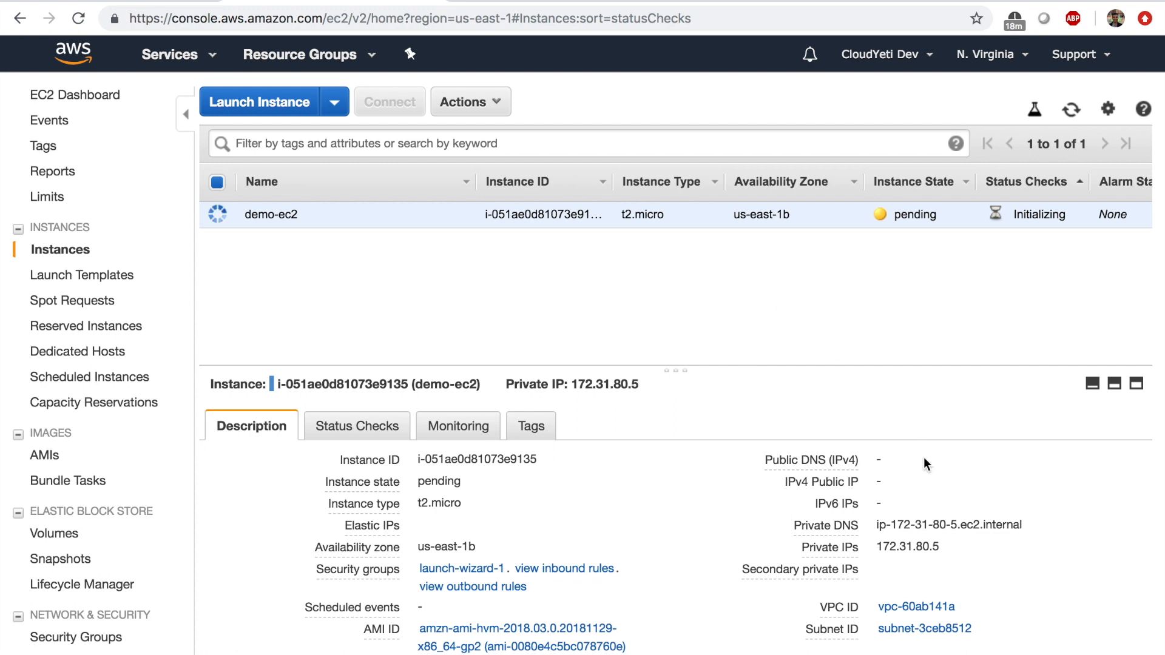
{"action": "mouse_move", "coordinate": [1072, 109]}
{"action": "type", "text": "new-newest-1"}
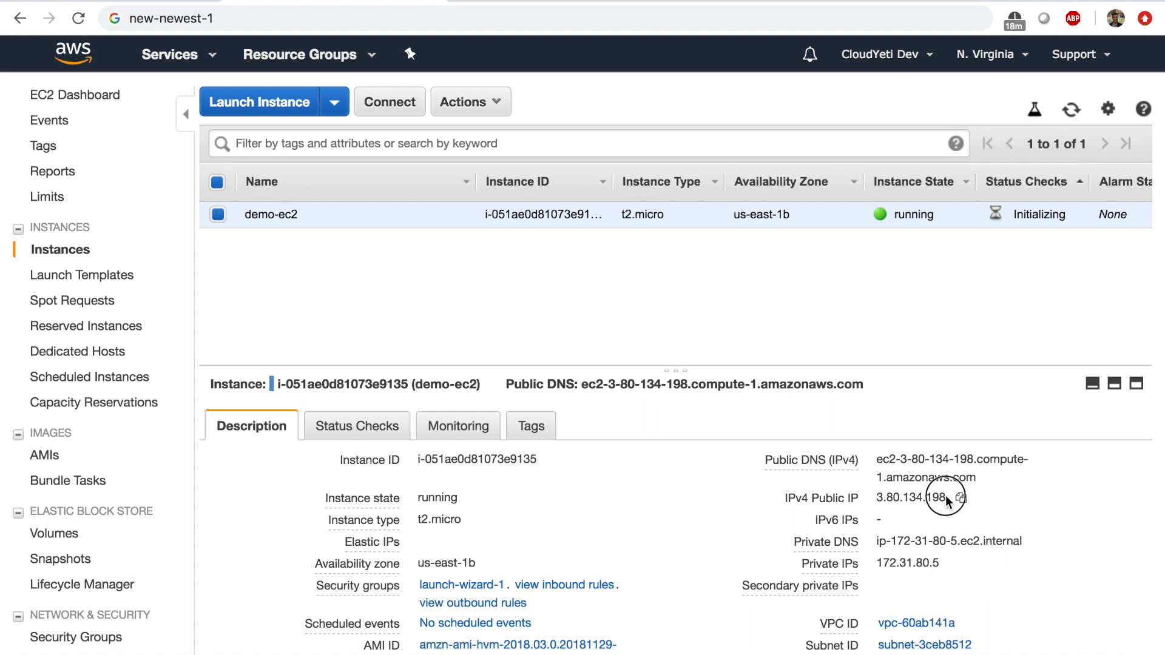
{"action": "double_click", "coordinate": [904, 498]}
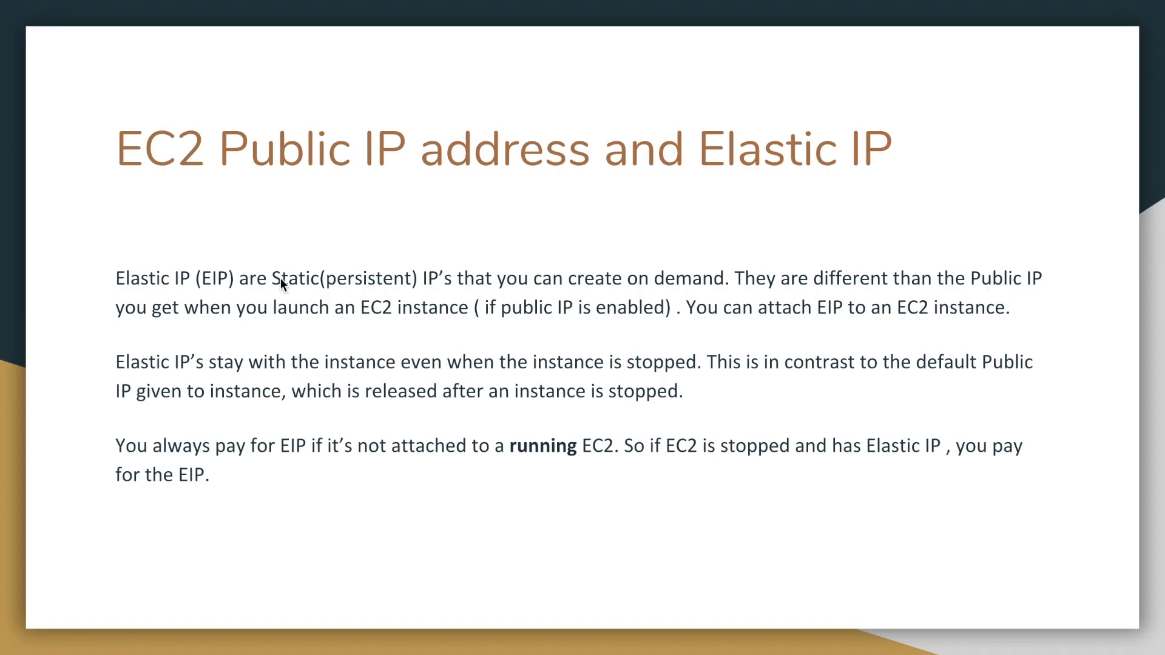
{"action": "mouse_move", "coordinate": [372, 187]}
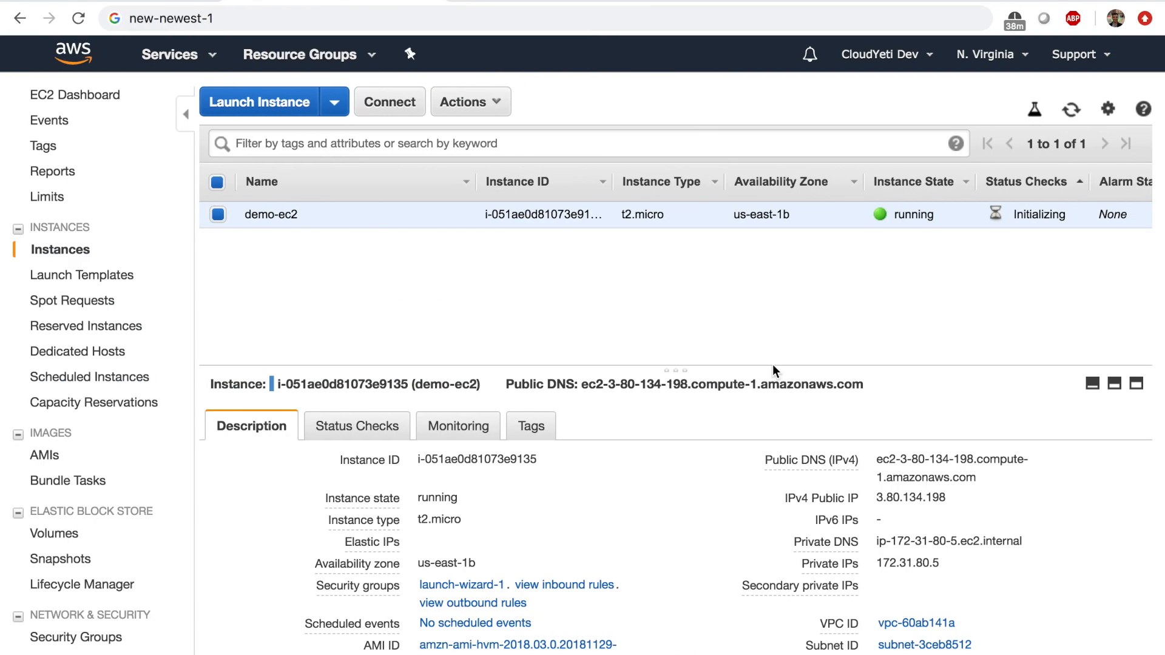
{"action": "mouse_move", "coordinate": [904, 497]}
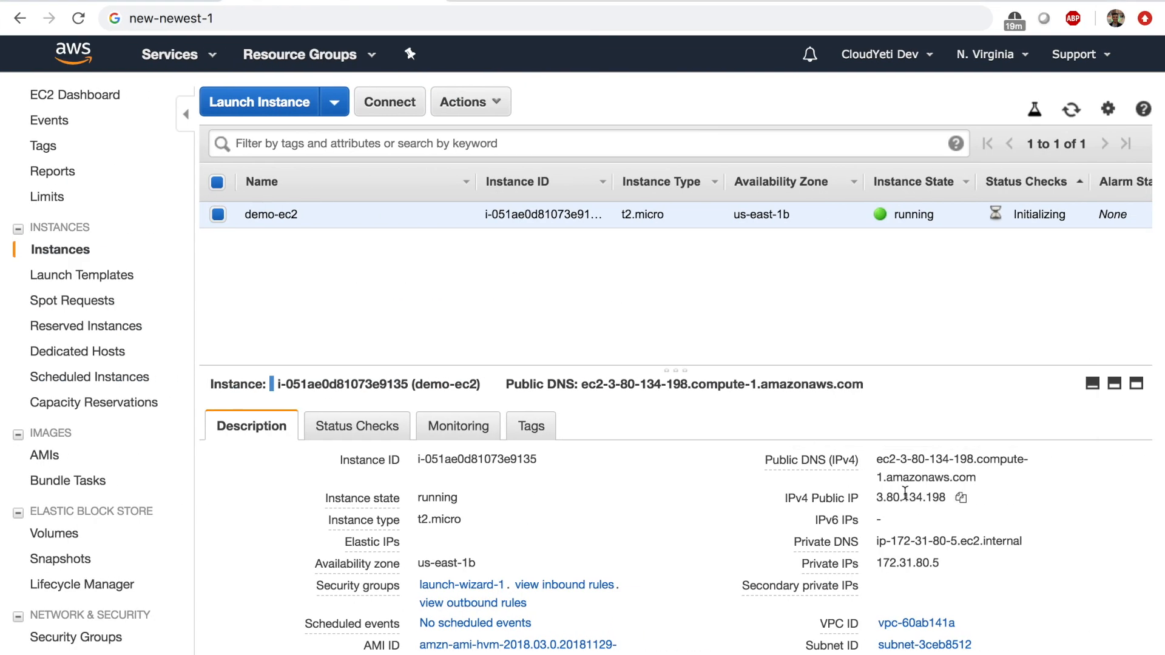
Open the EC2 Dashboard summary showing one running instance and zero Elastic IPs.
{"action": "left_click", "coordinate": [78, 94]}
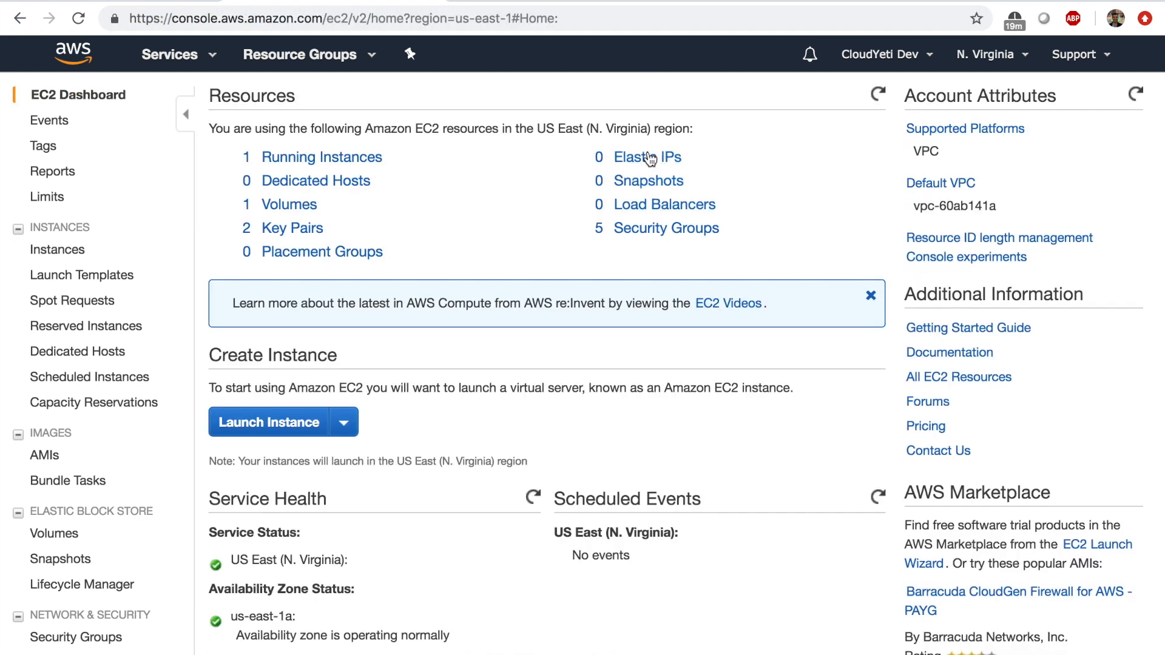
Allocate new Elastic IP address 54.87.95.64 from Amazon's pool.
{"action": "left_click", "coordinate": [648, 157]}
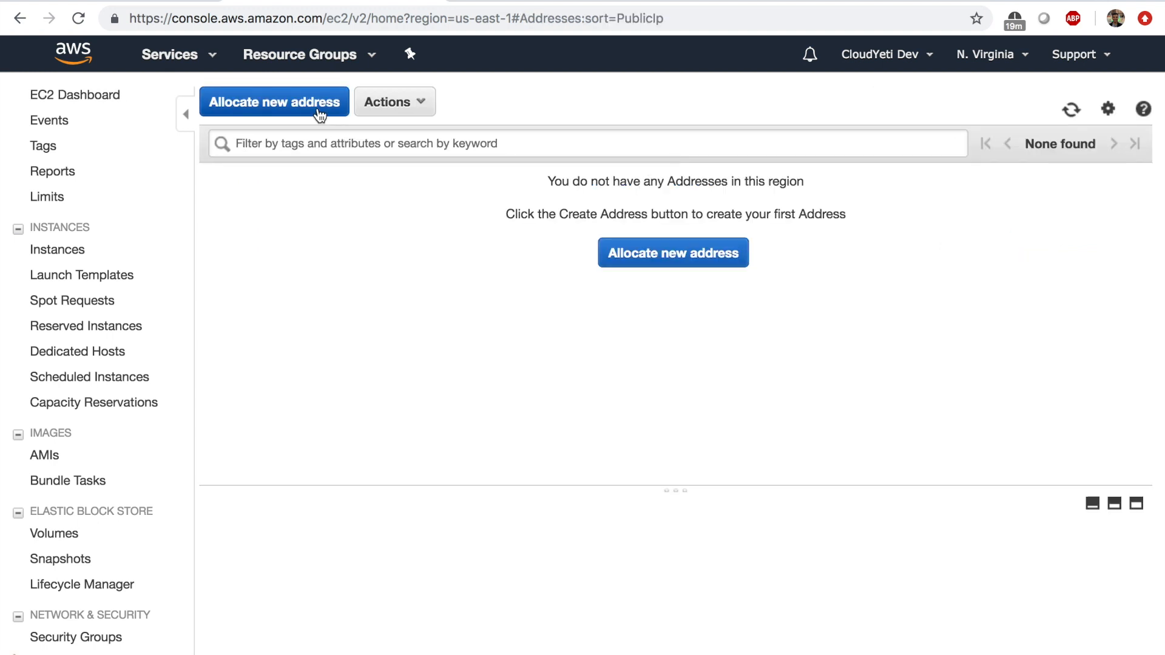
{"action": "left_click", "coordinate": [275, 102]}
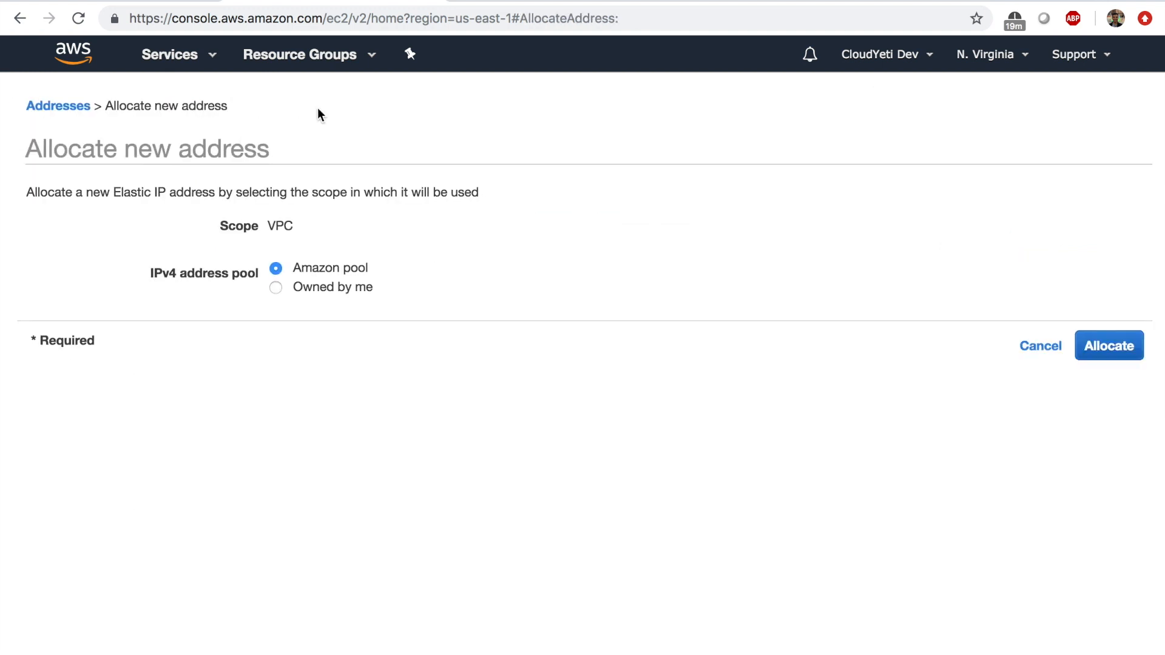
{"action": "left_click", "coordinate": [1109, 345]}
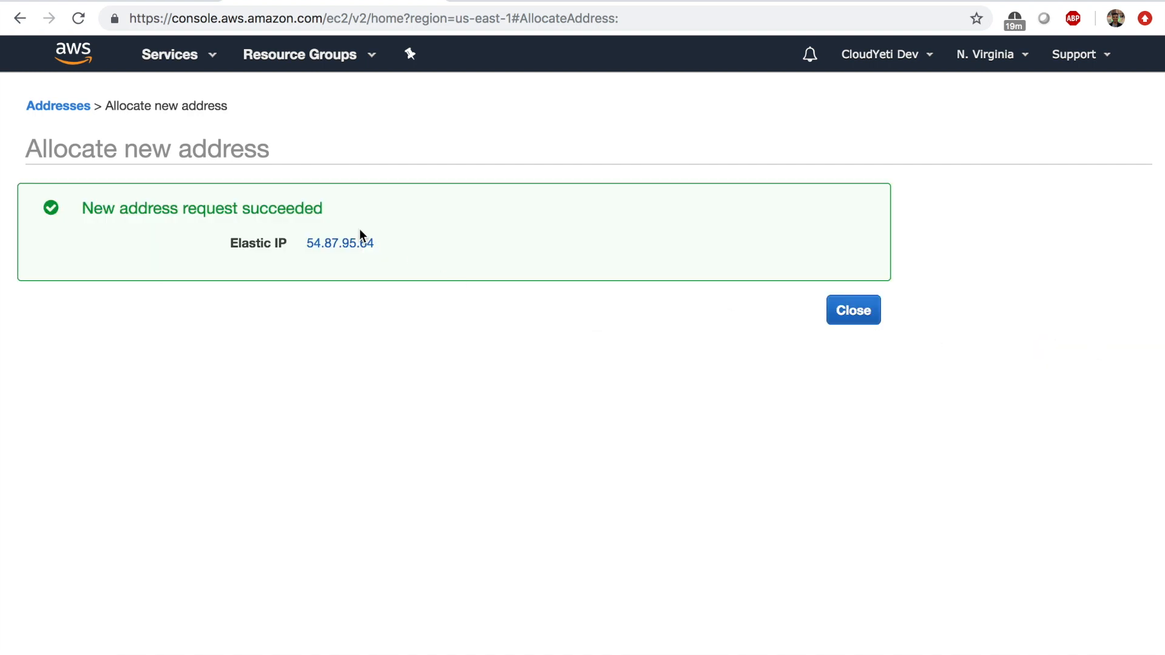
{"action": "left_click", "coordinate": [852, 310]}
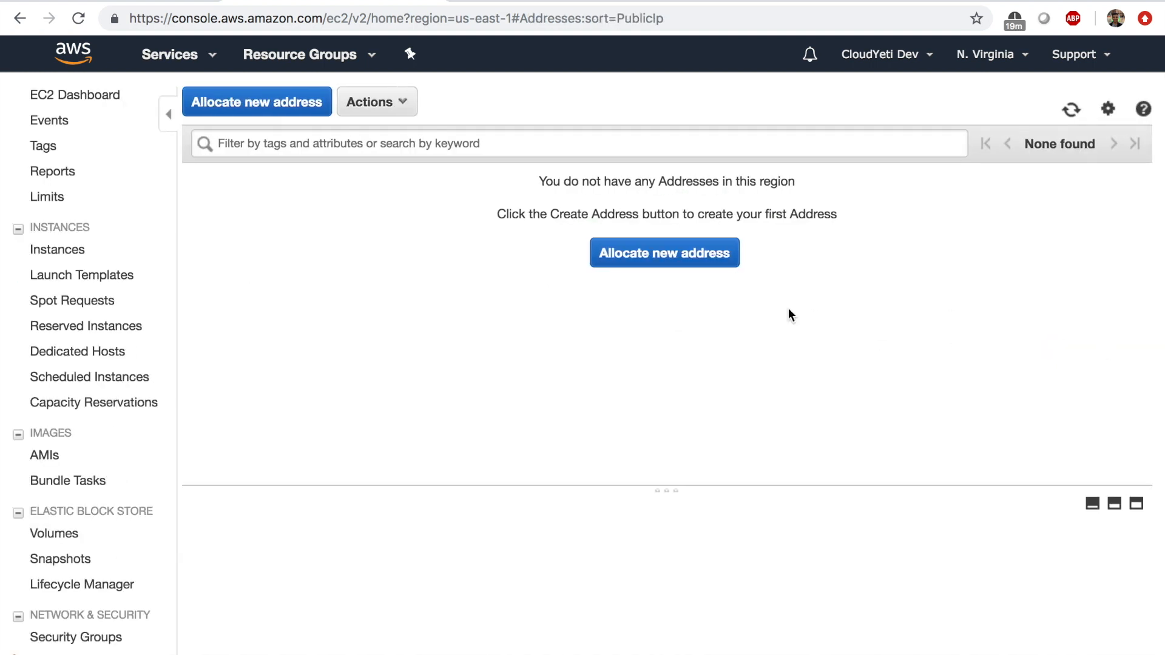
Associate 54.87.95.64 with instance i-051ae0d81073e9135 at private IP 172.31.80.5.
{"action": "left_click", "coordinate": [387, 102]}
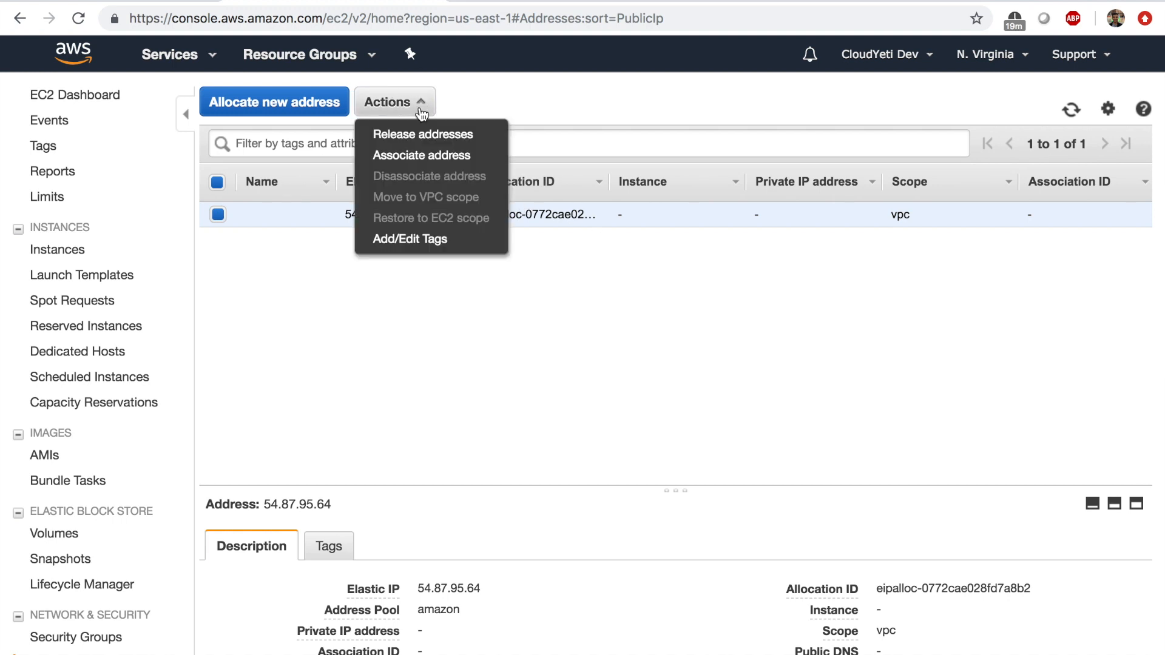
{"action": "left_click", "coordinate": [421, 154]}
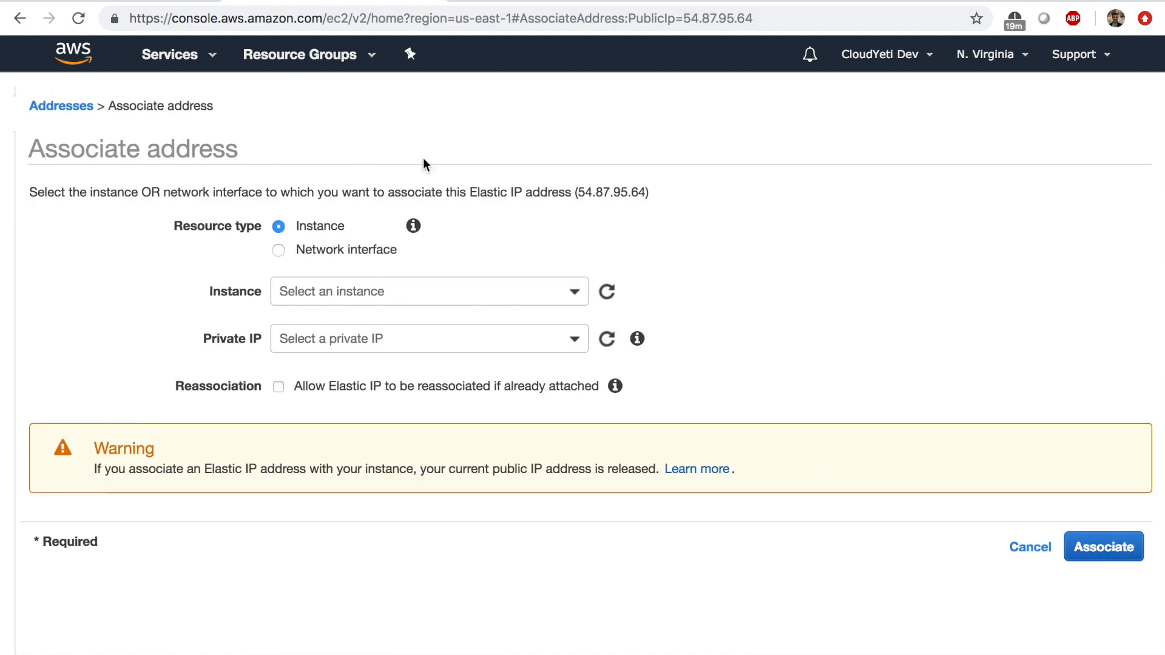
{"action": "left_click", "coordinate": [427, 291]}
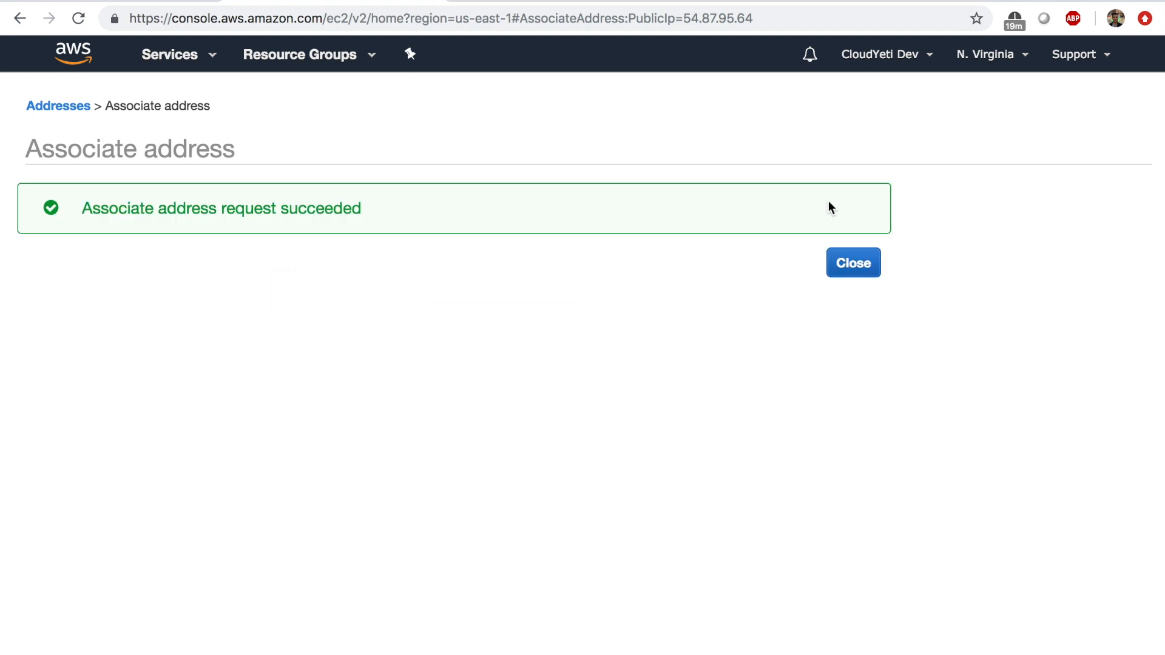
{"action": "left_click", "coordinate": [853, 262]}
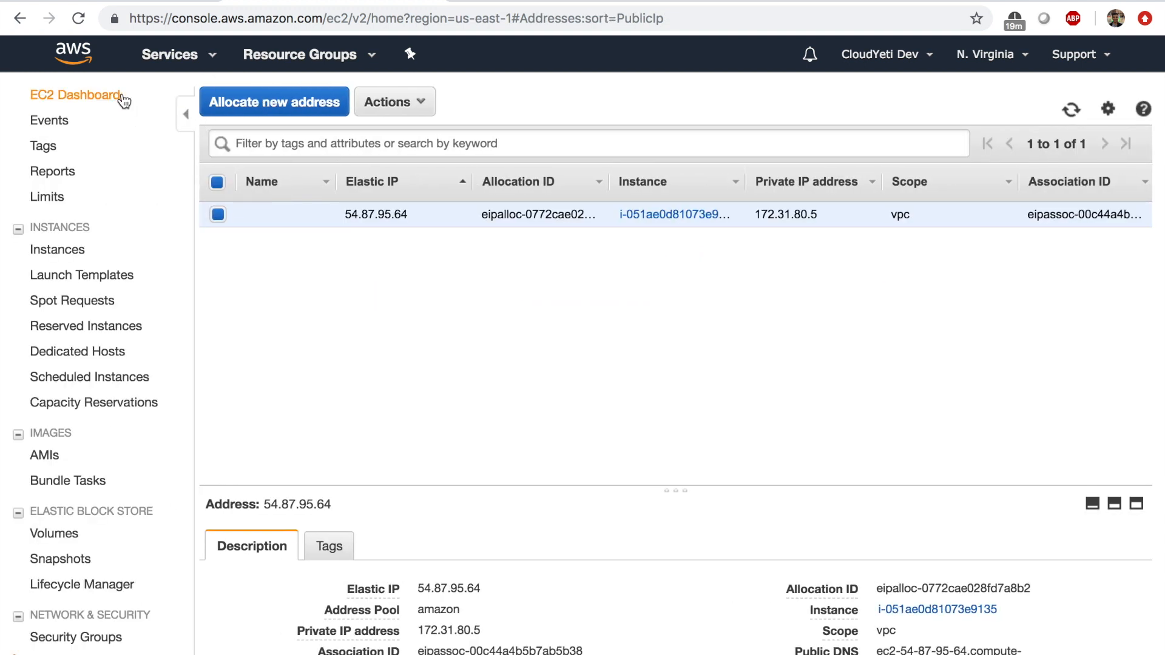
Stop demo-ec2, now showing public IP 54.87.95.64, and confirm.
{"action": "left_click", "coordinate": [57, 249]}
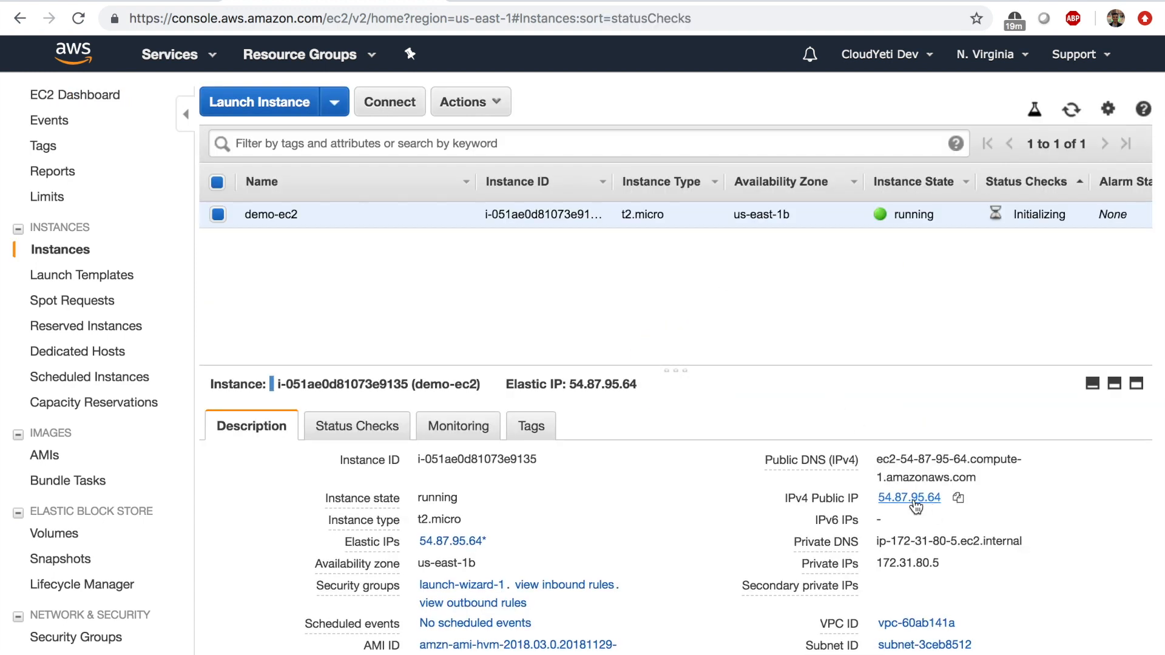
{"action": "mouse_move", "coordinate": [936, 508]}
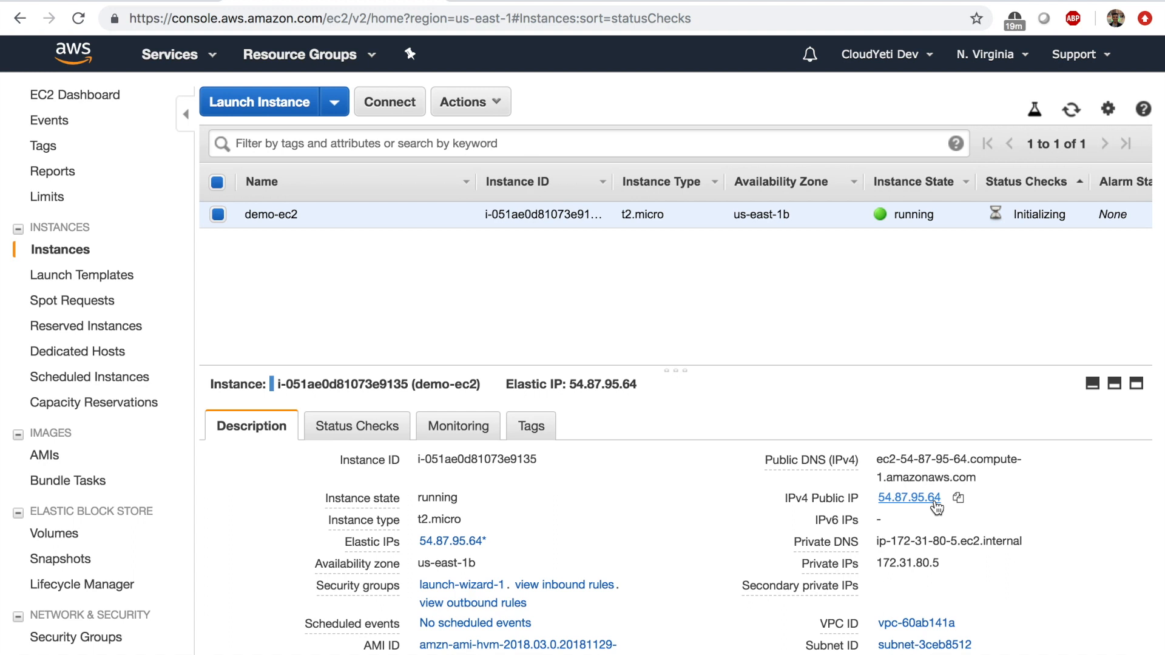
{"action": "left_click", "coordinate": [470, 102]}
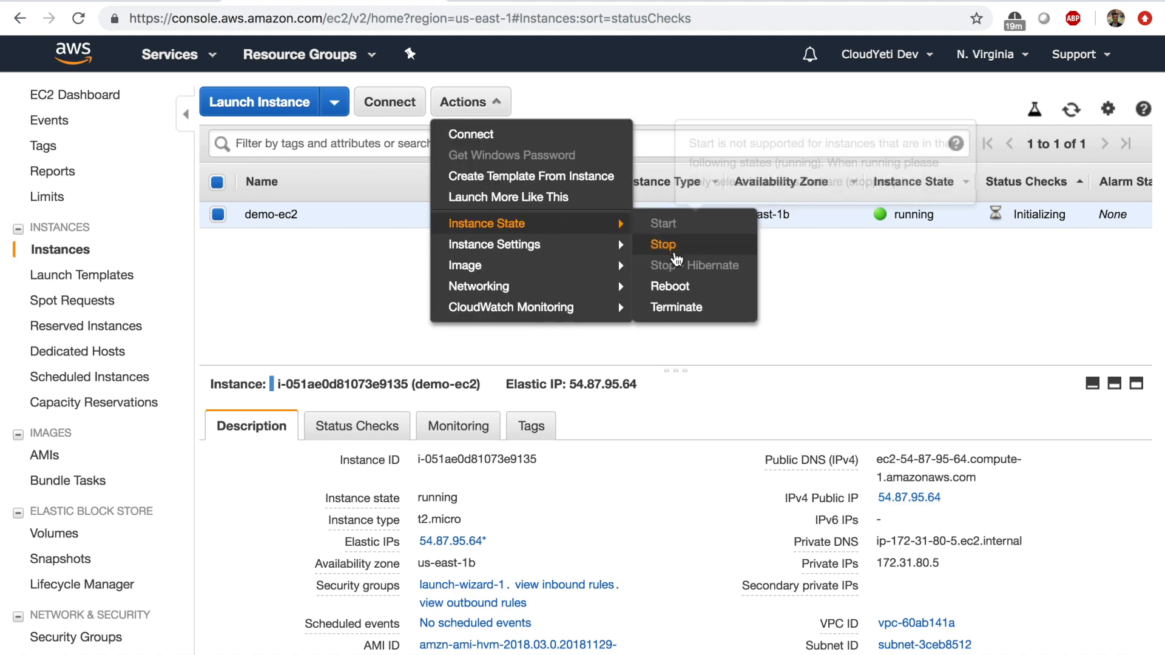
{"action": "left_click", "coordinate": [663, 244]}
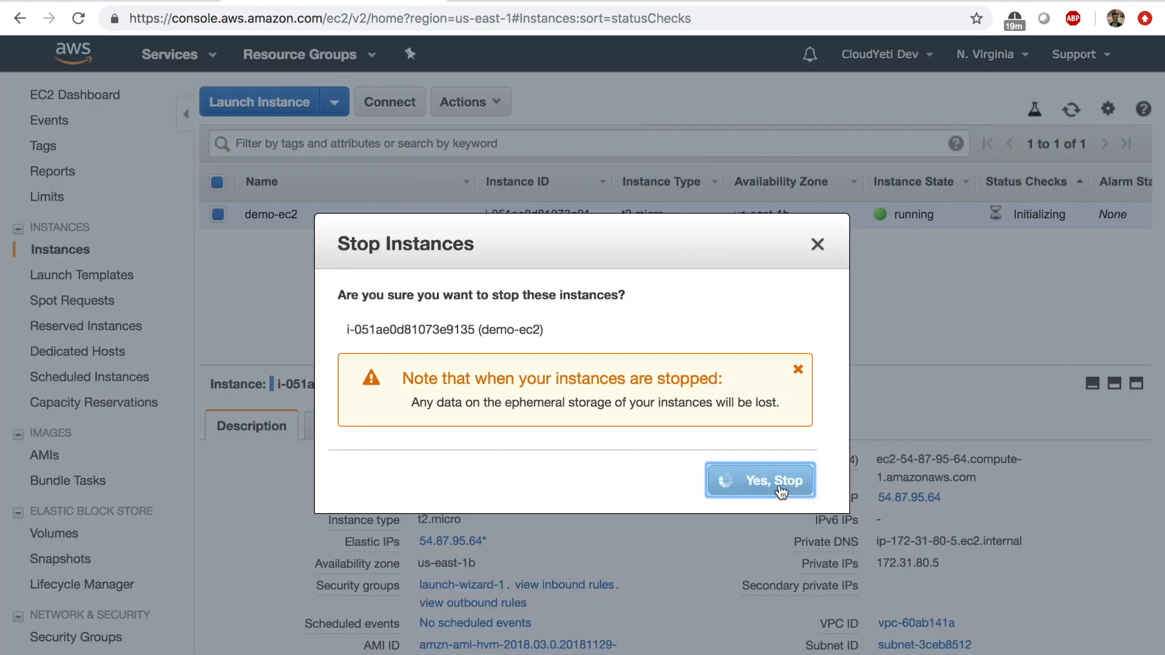
{"action": "left_click", "coordinate": [759, 480]}
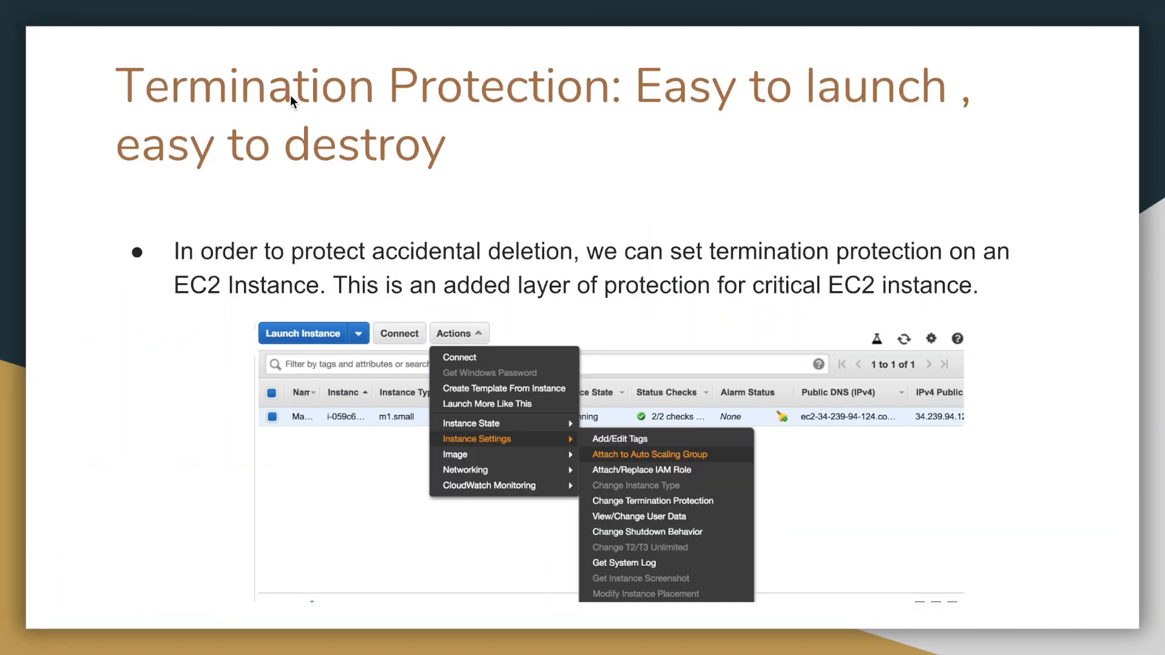
{"action": "mouse_move", "coordinate": [646, 129]}
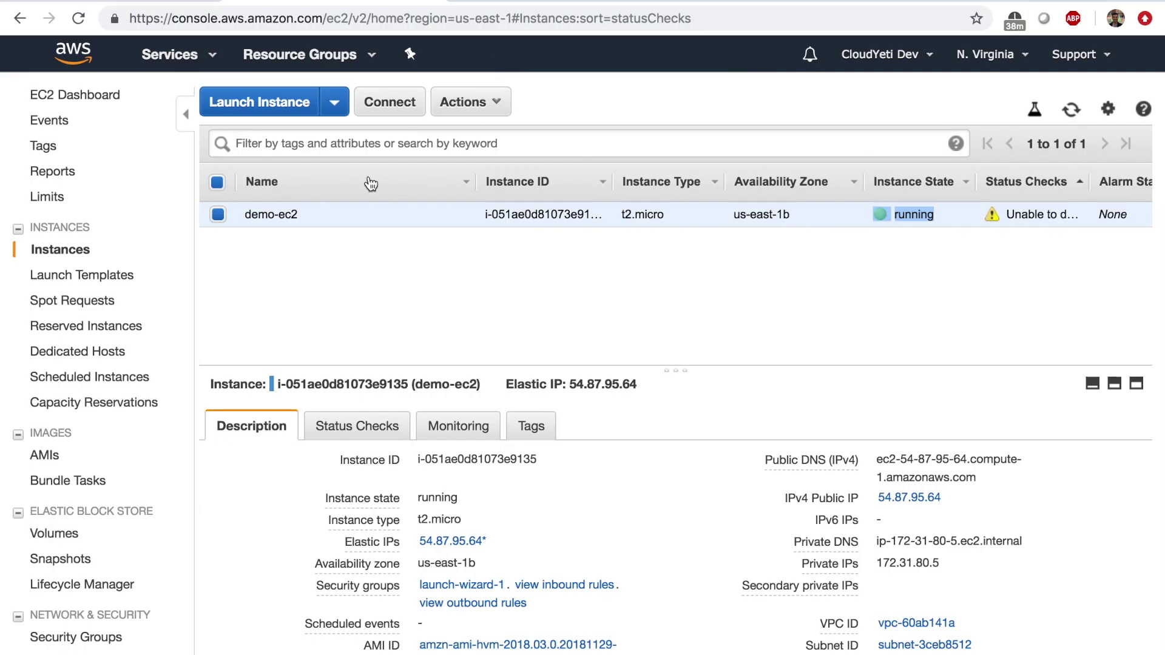
{"action": "mouse_move", "coordinate": [497, 96]}
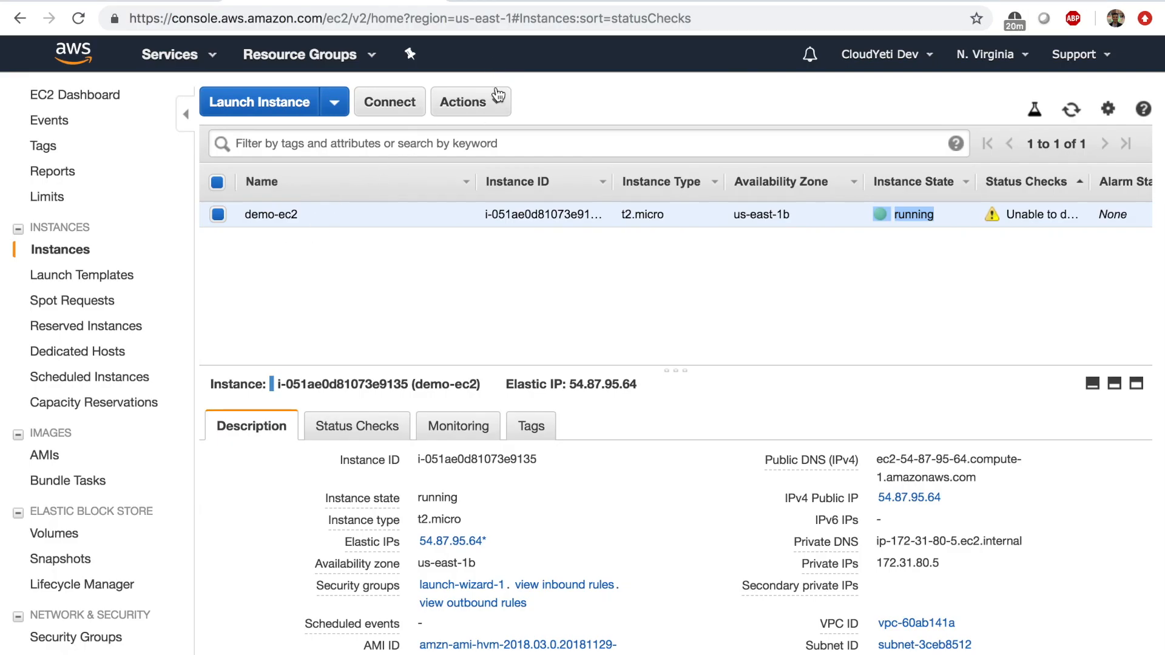
{"action": "left_click", "coordinate": [462, 102]}
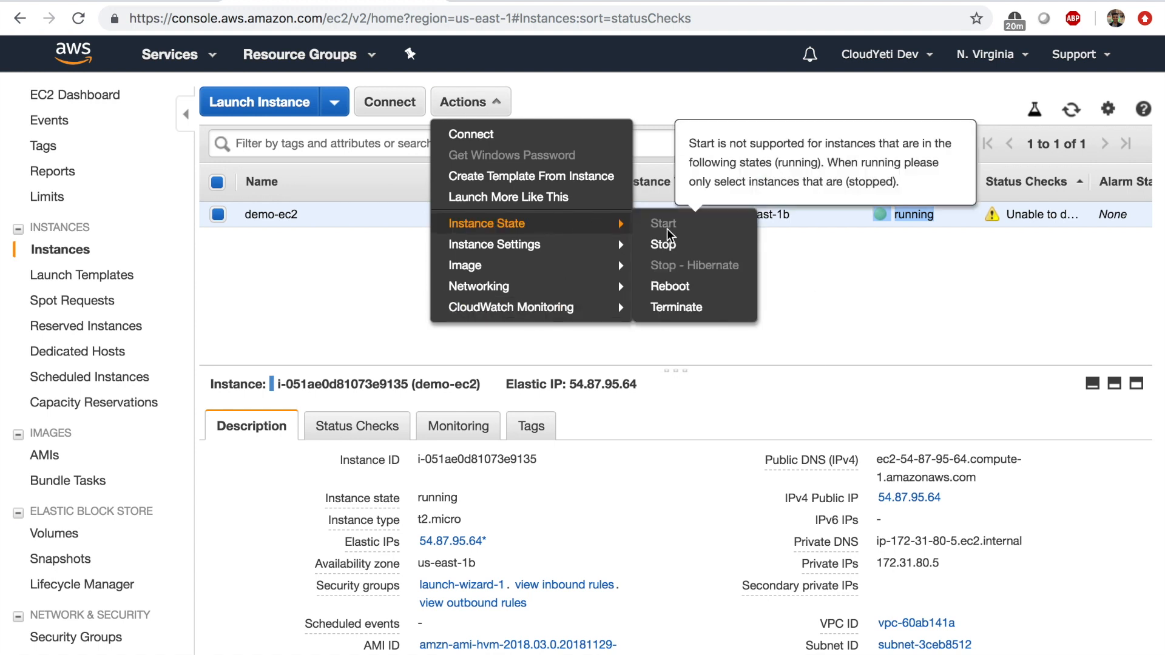
{"action": "mouse_move", "coordinate": [676, 307]}
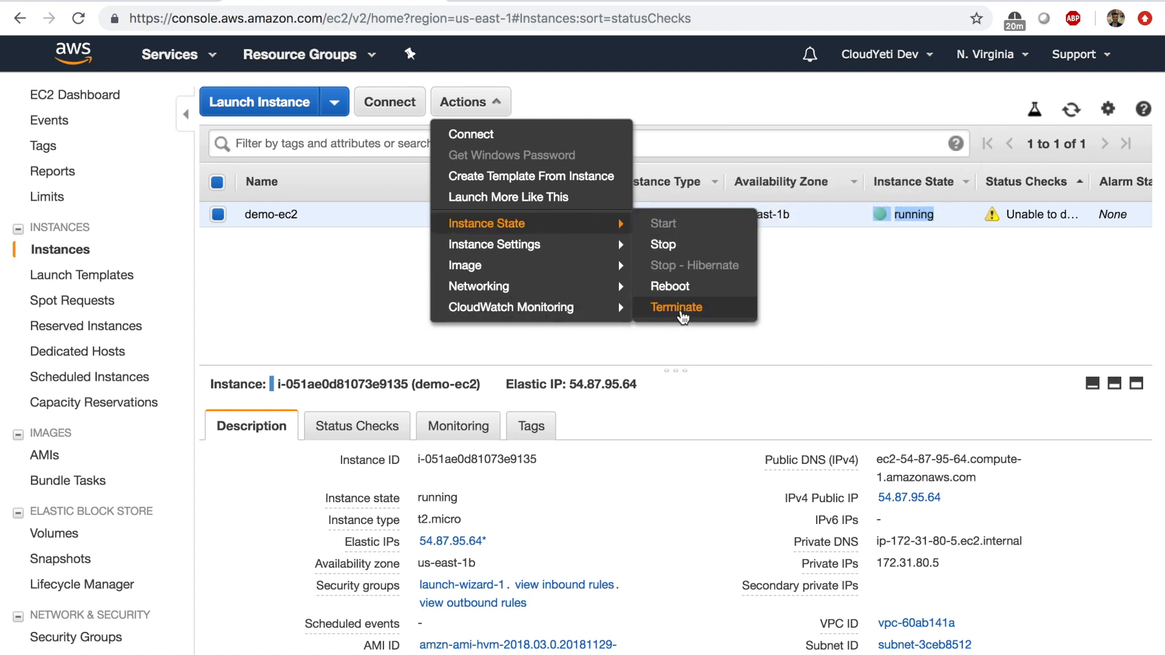
{"action": "left_click", "coordinate": [676, 307]}
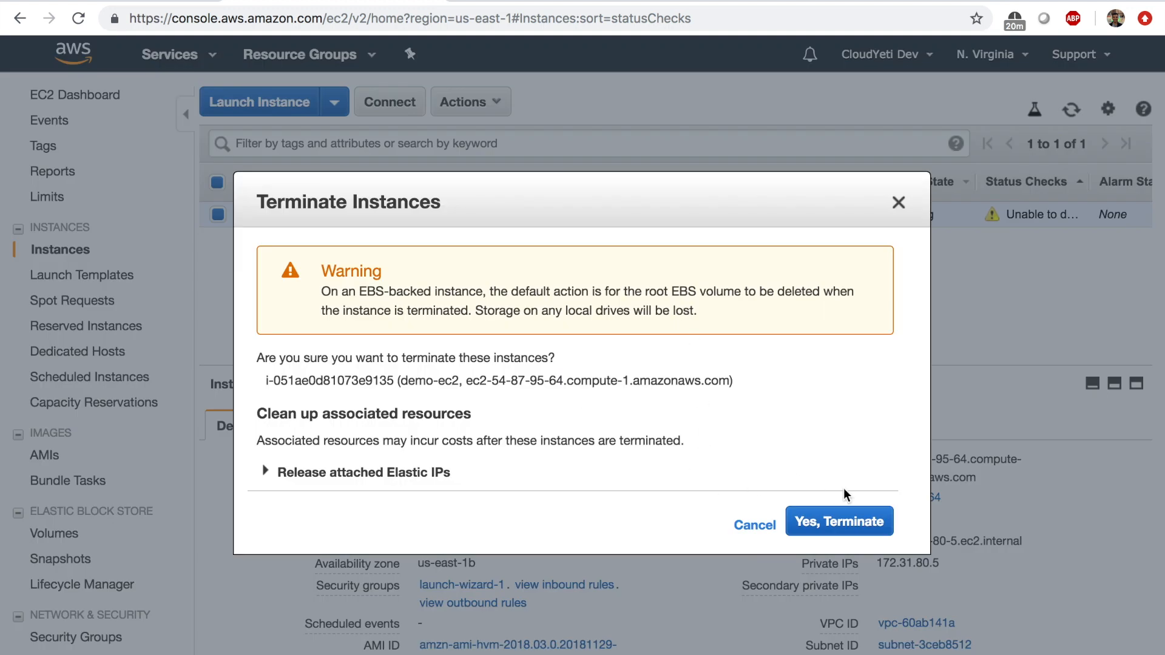
{"action": "mouse_move", "coordinate": [839, 520]}
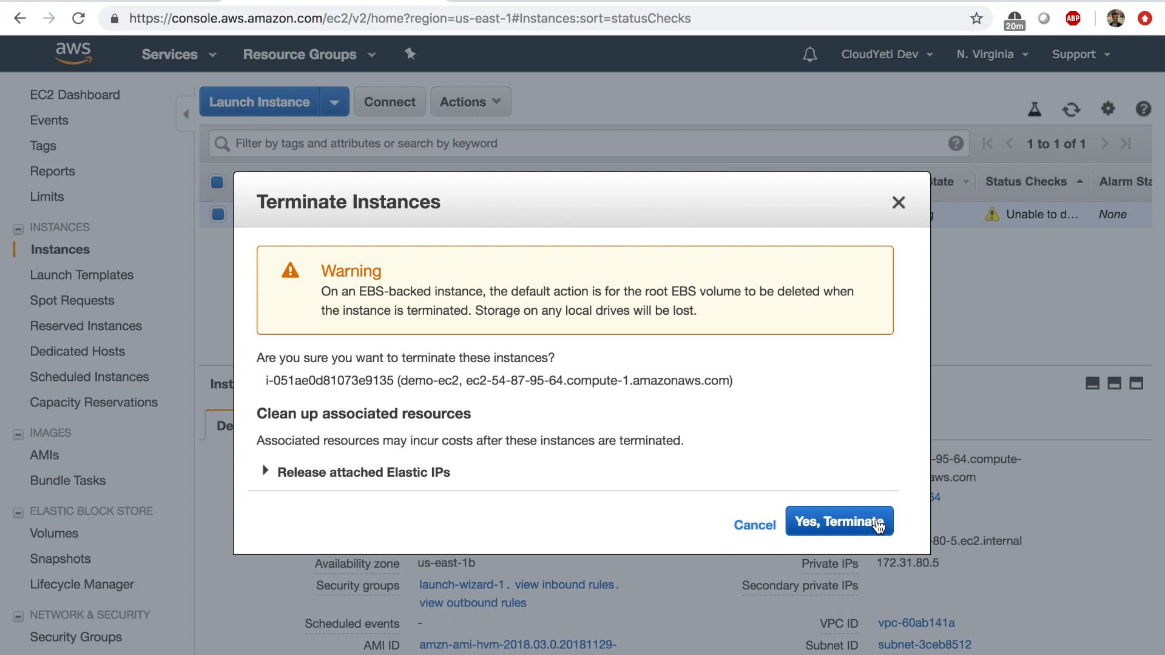
{"action": "mouse_move", "coordinate": [900, 202]}
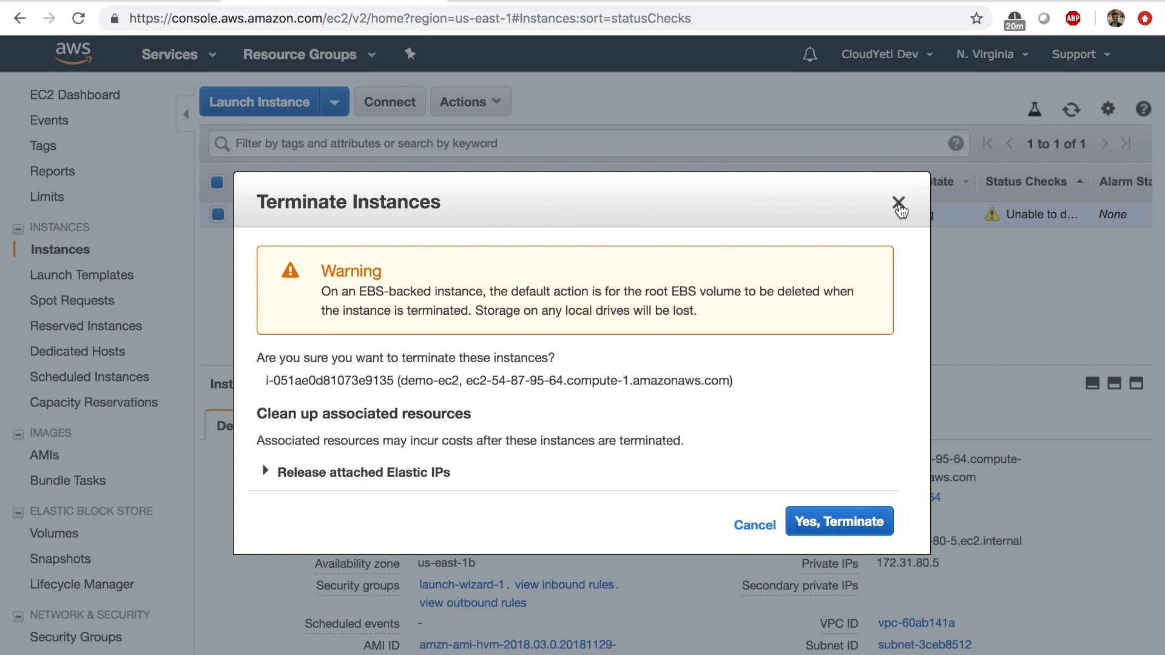
{"action": "left_click", "coordinate": [898, 203]}
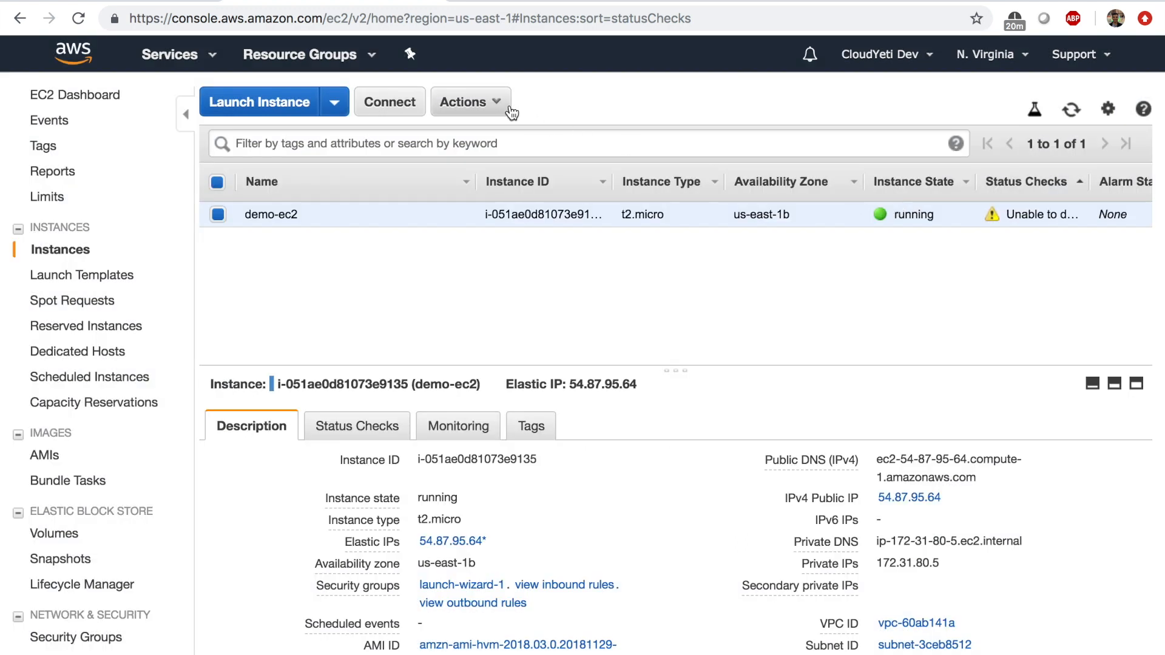
{"action": "mouse_move", "coordinate": [488, 108]}
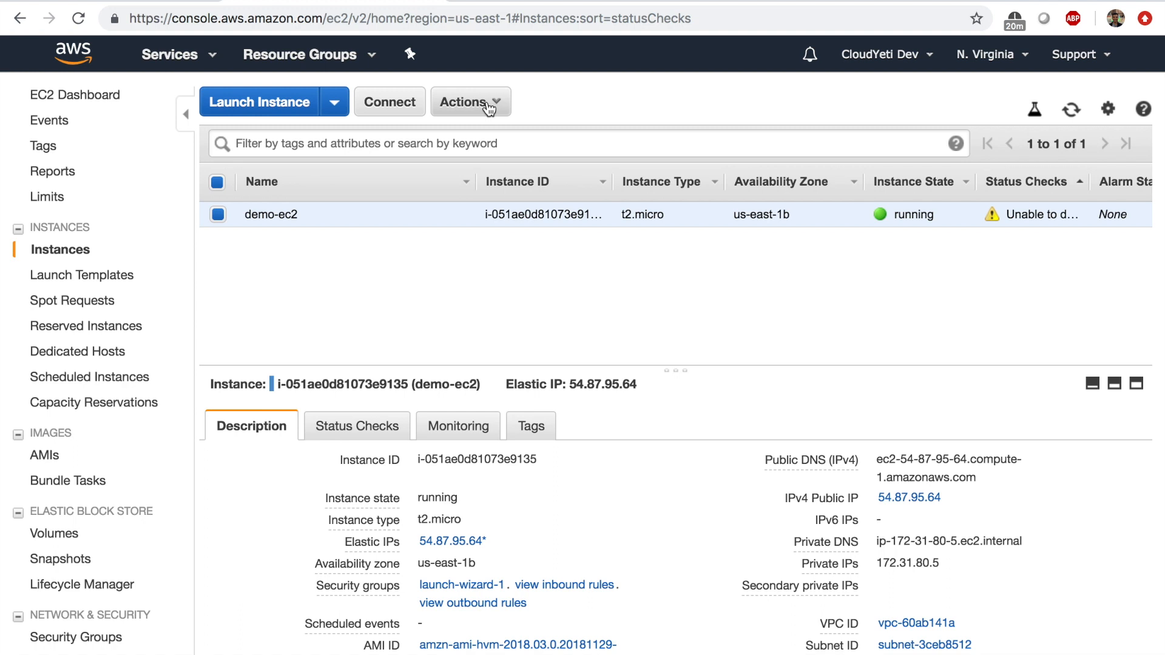
{"action": "left_click", "coordinate": [465, 102]}
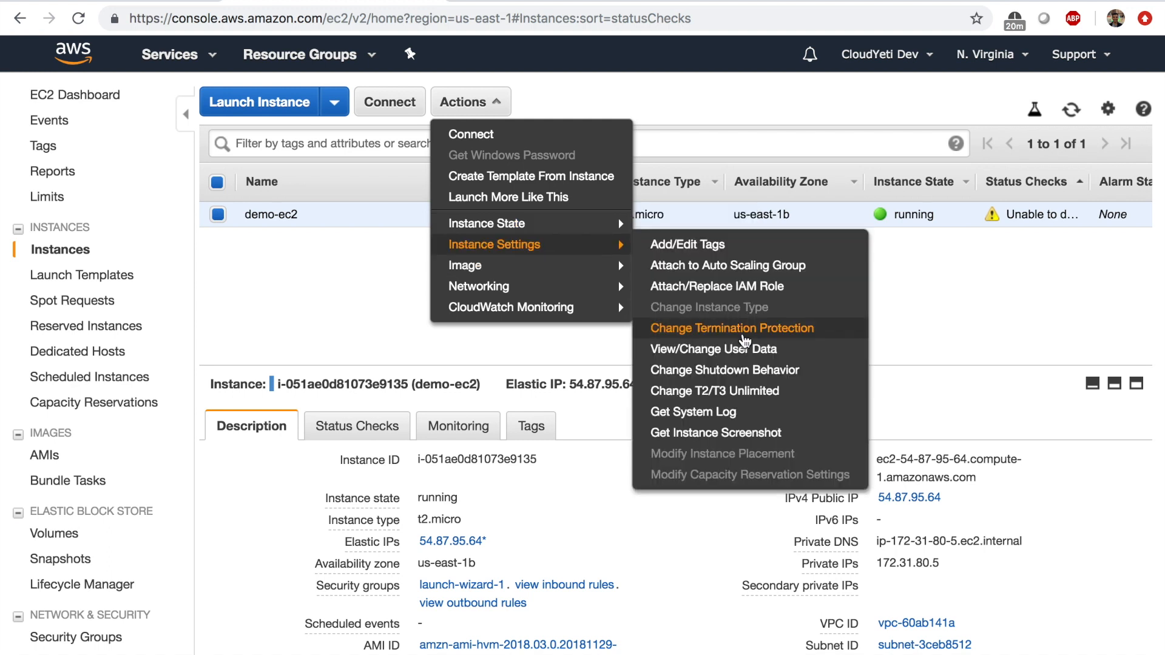
{"action": "left_click", "coordinate": [731, 328]}
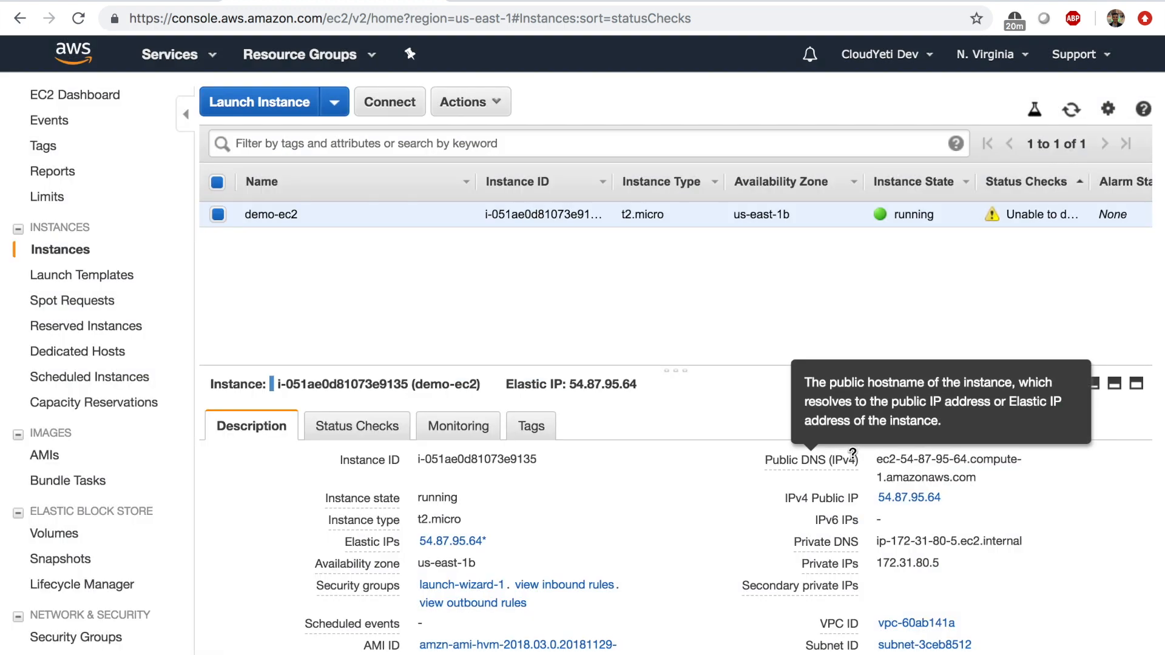
Attempt to terminate protected demo-ec2, then dismiss the warning without terminating.
{"action": "left_click", "coordinate": [471, 102]}
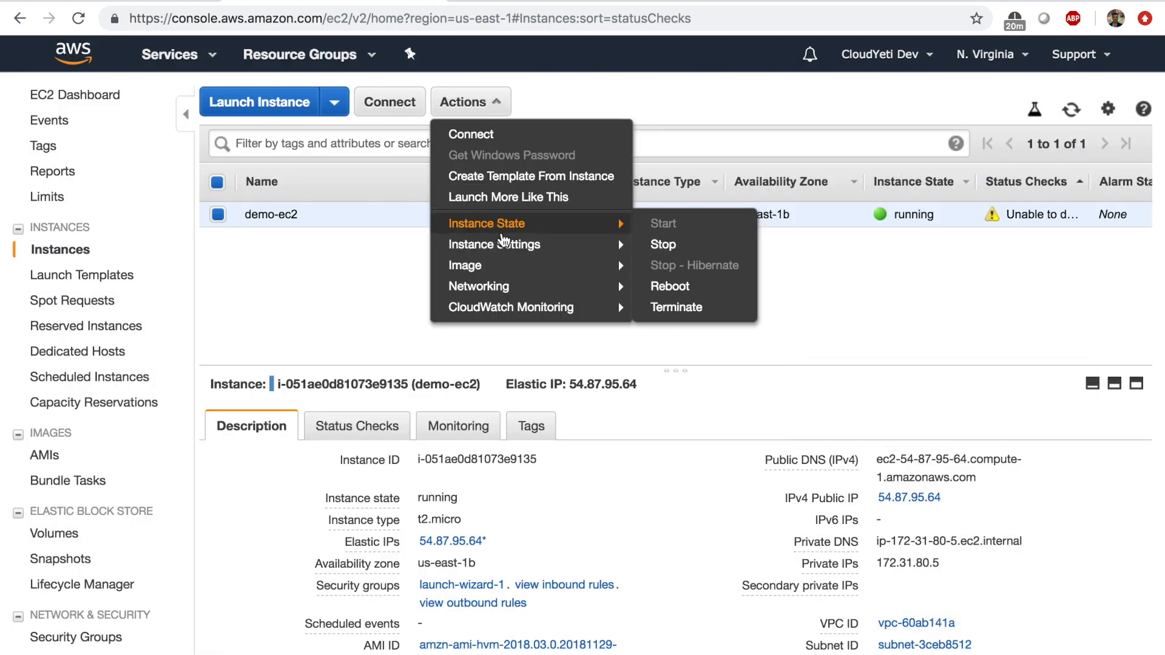
{"action": "left_click", "coordinate": [675, 307]}
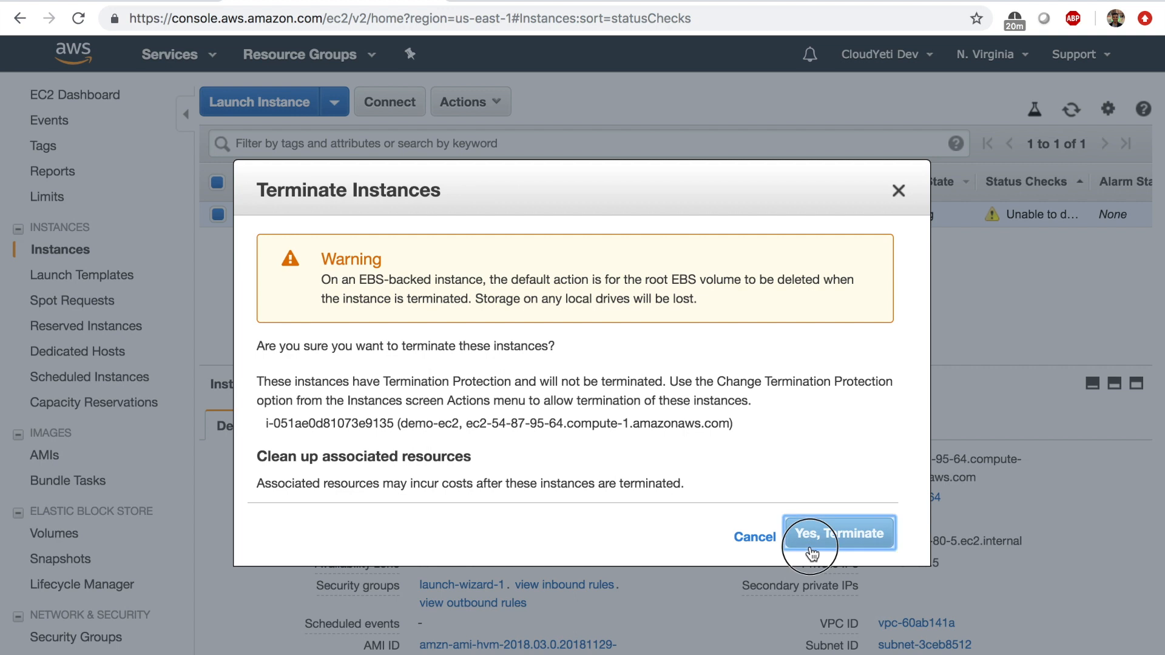
{"action": "mouse_move", "coordinate": [810, 539]}
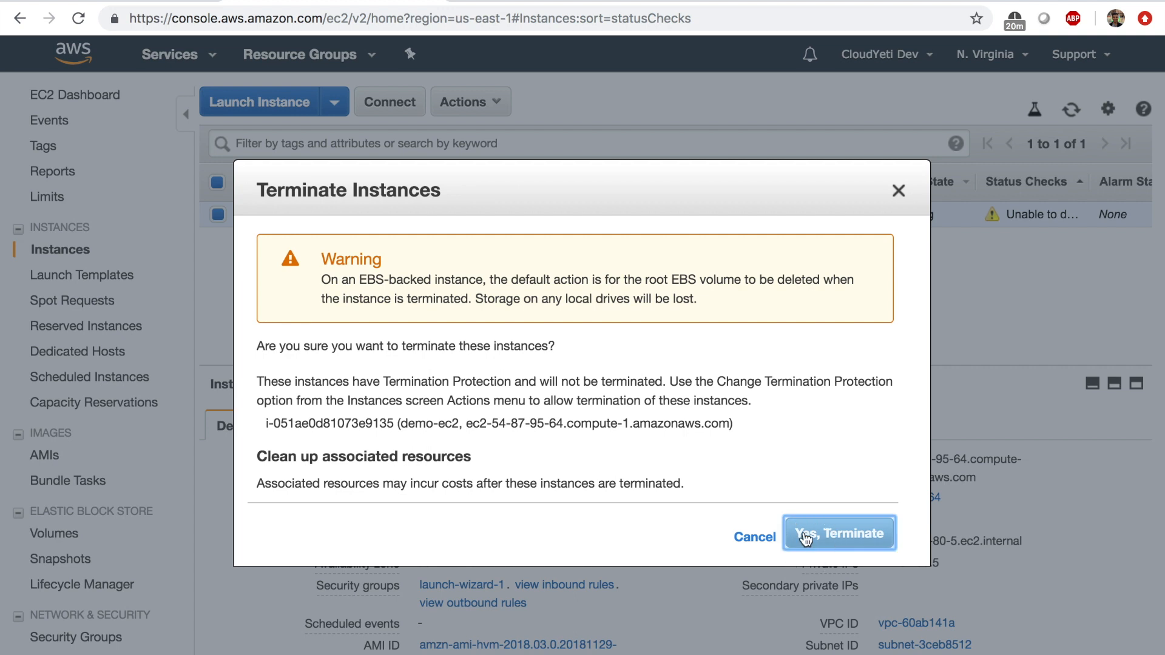
{"action": "mouse_move", "coordinate": [900, 191]}
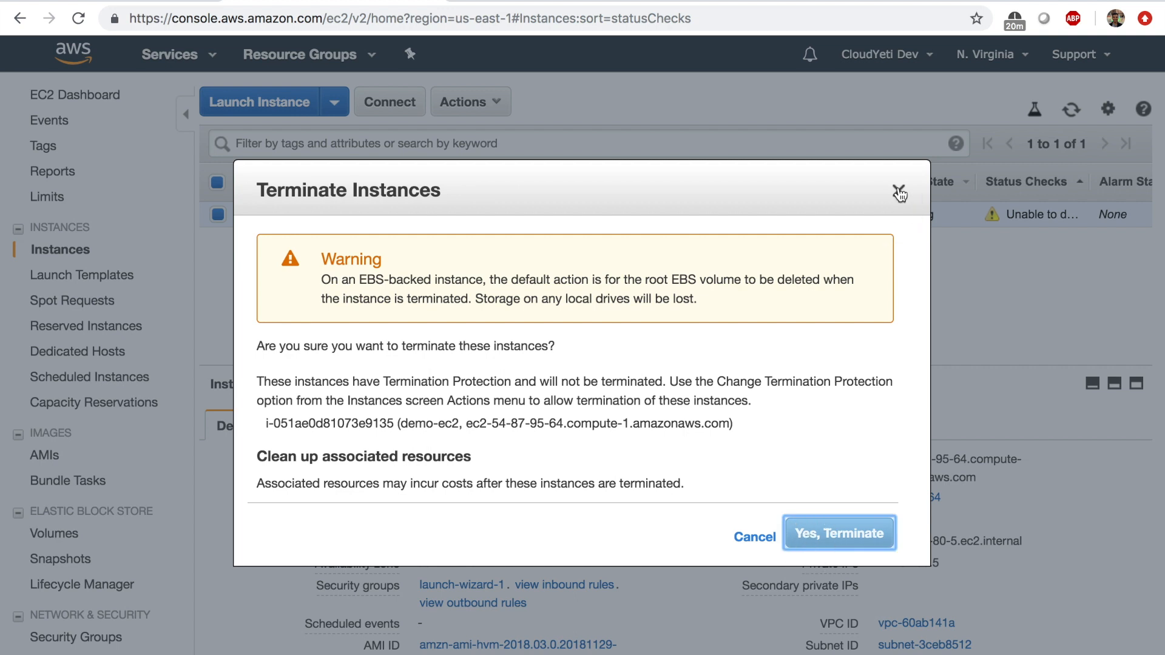
{"action": "left_click", "coordinate": [900, 193]}
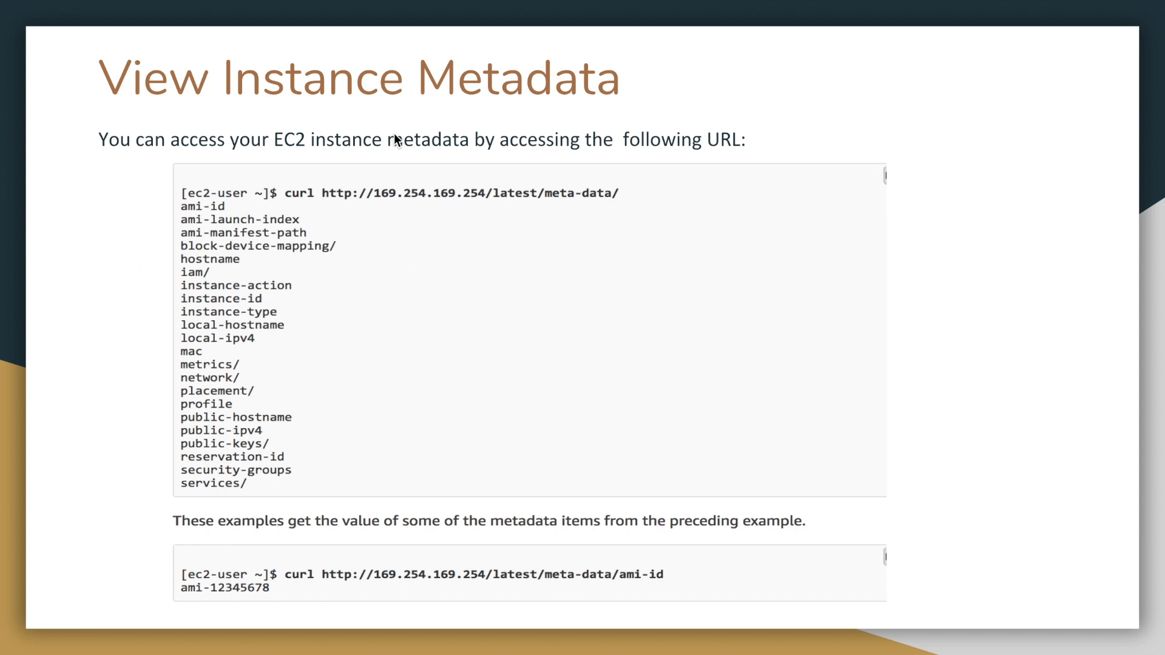
{"action": "mouse_move", "coordinate": [398, 141]}
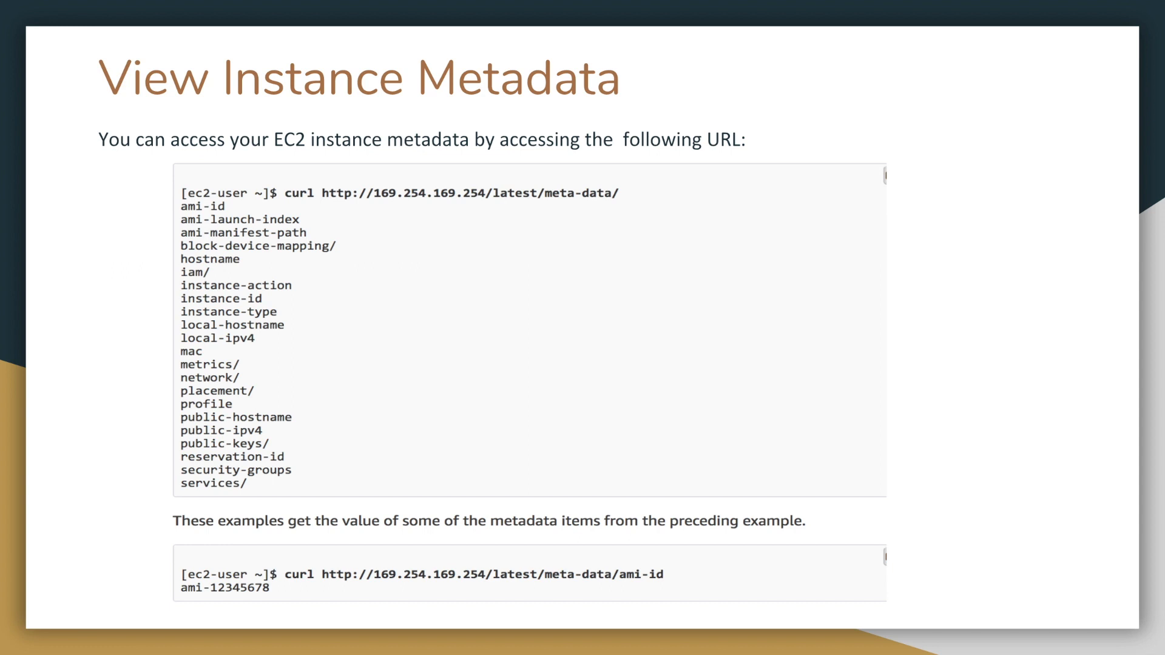
{"action": "mouse_move", "coordinate": [329, 205]}
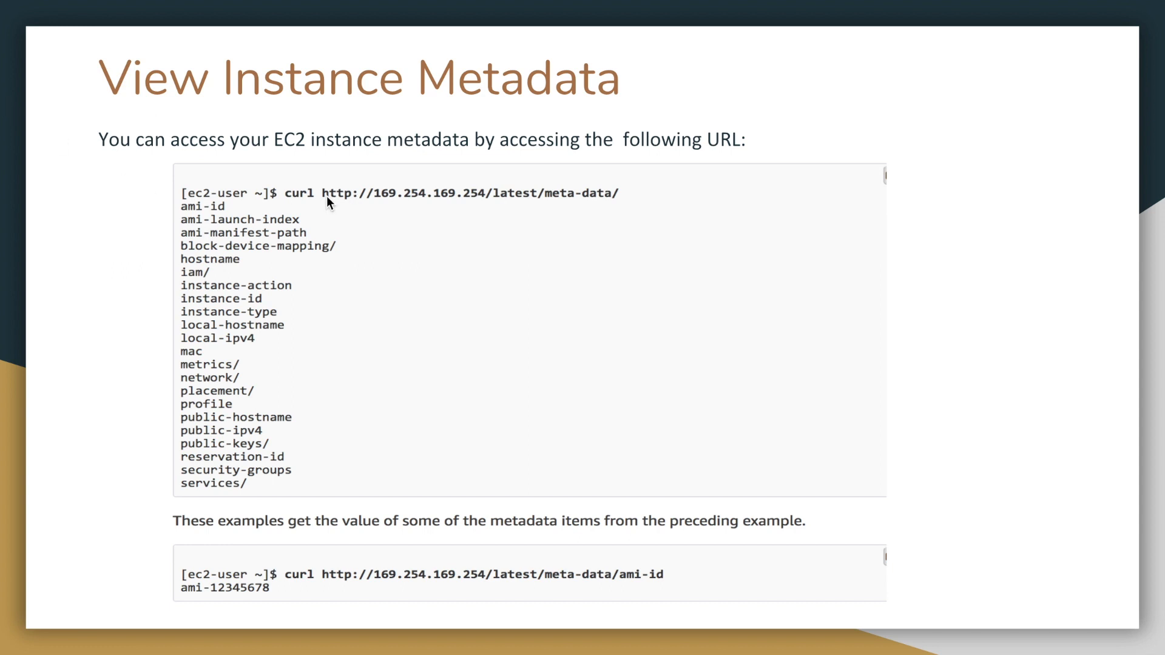
{"action": "mouse_move", "coordinate": [624, 199]}
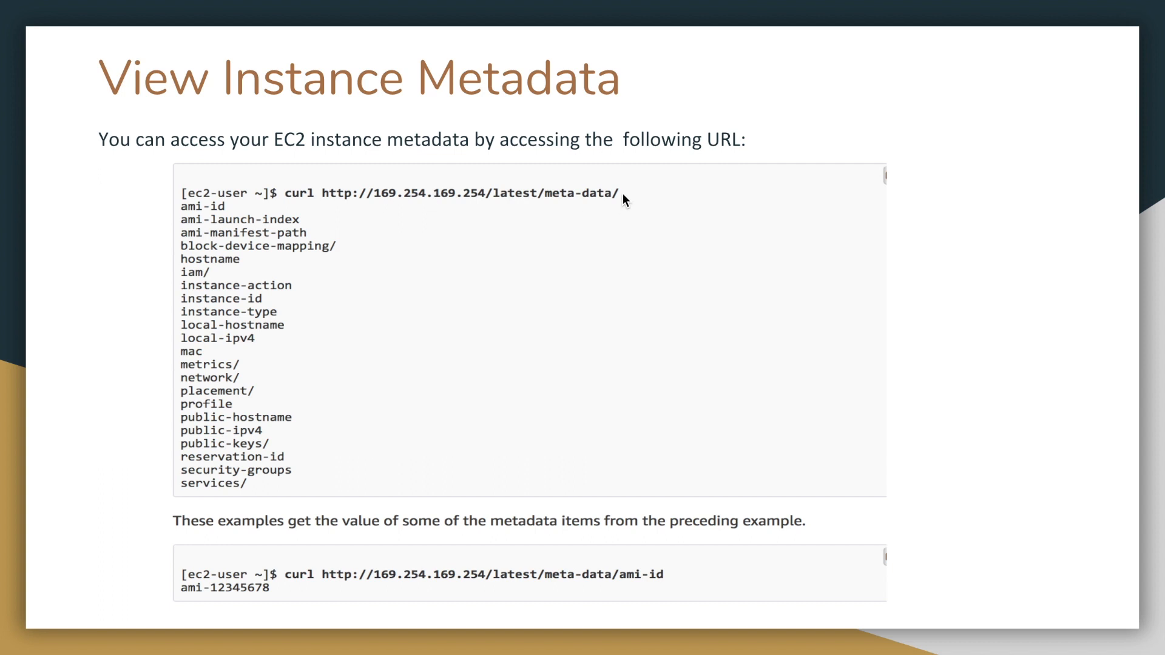
{"action": "mouse_move", "coordinate": [430, 206]}
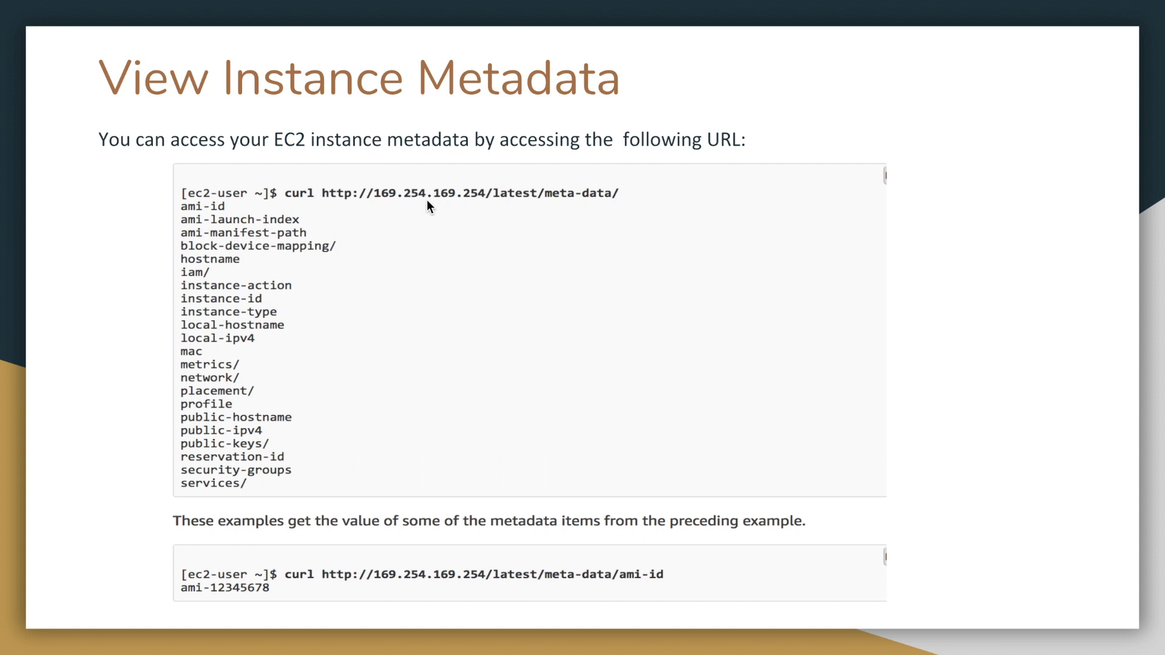
{"action": "mouse_move", "coordinate": [489, 212]}
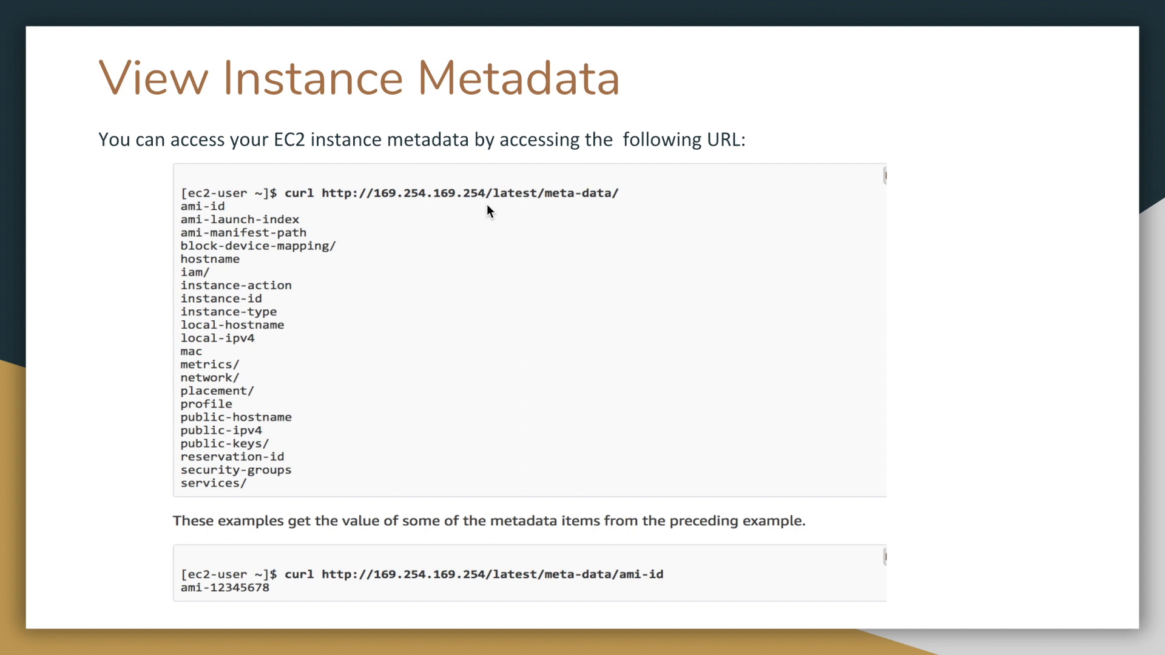
{"action": "mouse_move", "coordinate": [539, 249]}
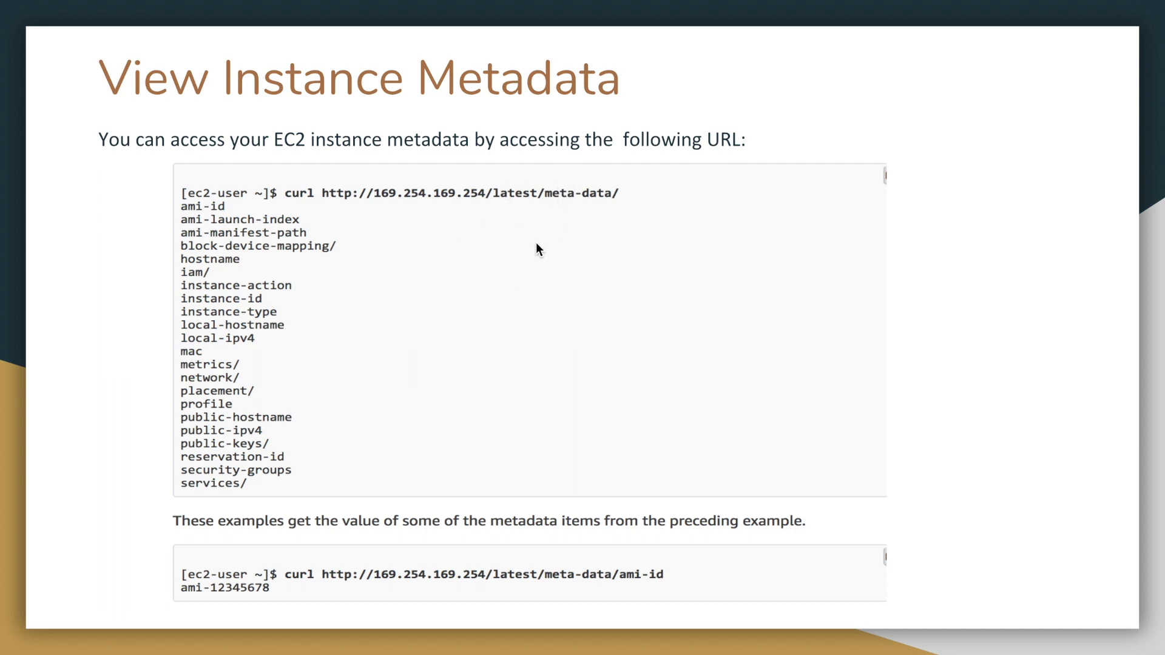
{"action": "mouse_move", "coordinate": [620, 224]}
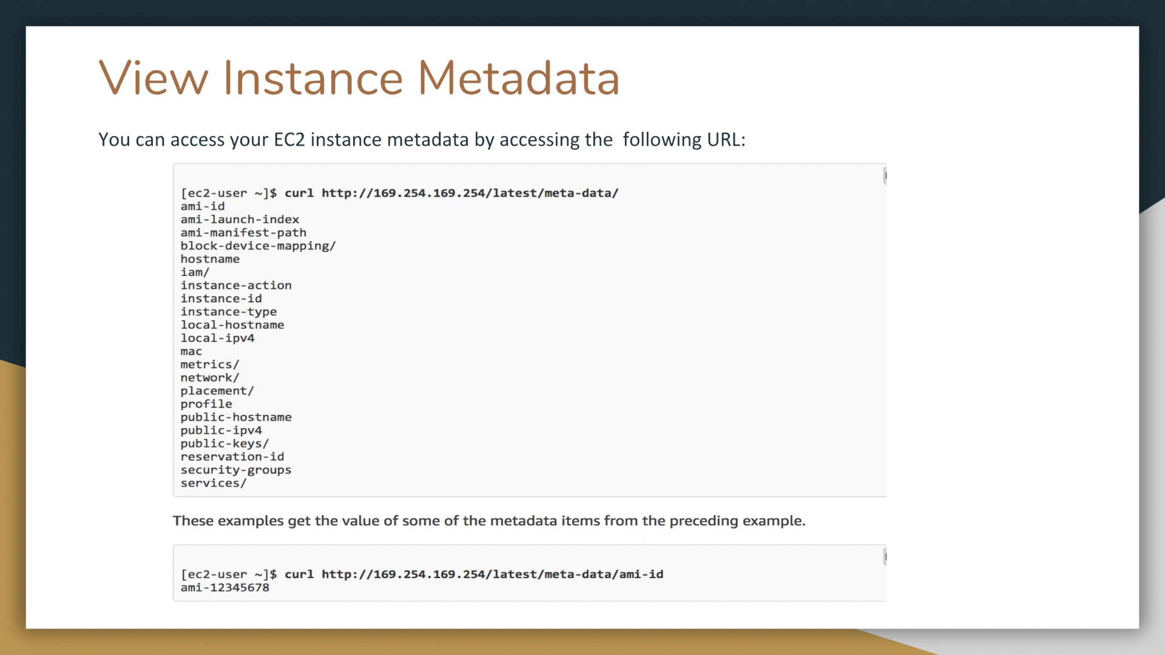
{"action": "mouse_move", "coordinate": [377, 202]}
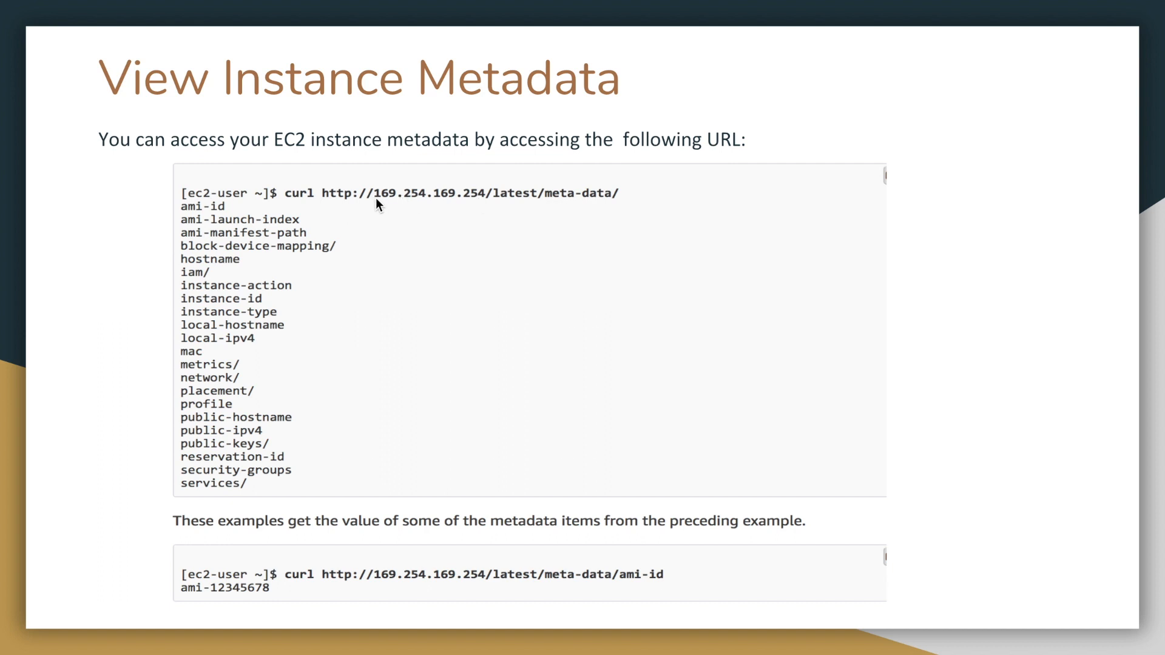
{"action": "mouse_move", "coordinate": [613, 212]}
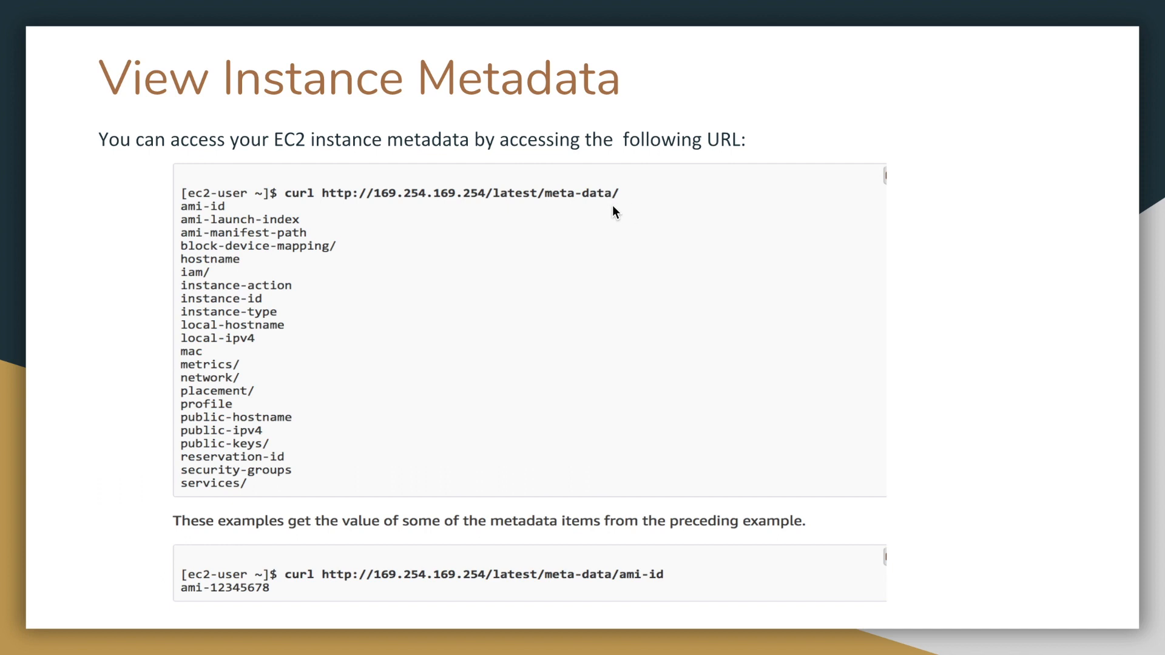
{"action": "mouse_move", "coordinate": [627, 209]}
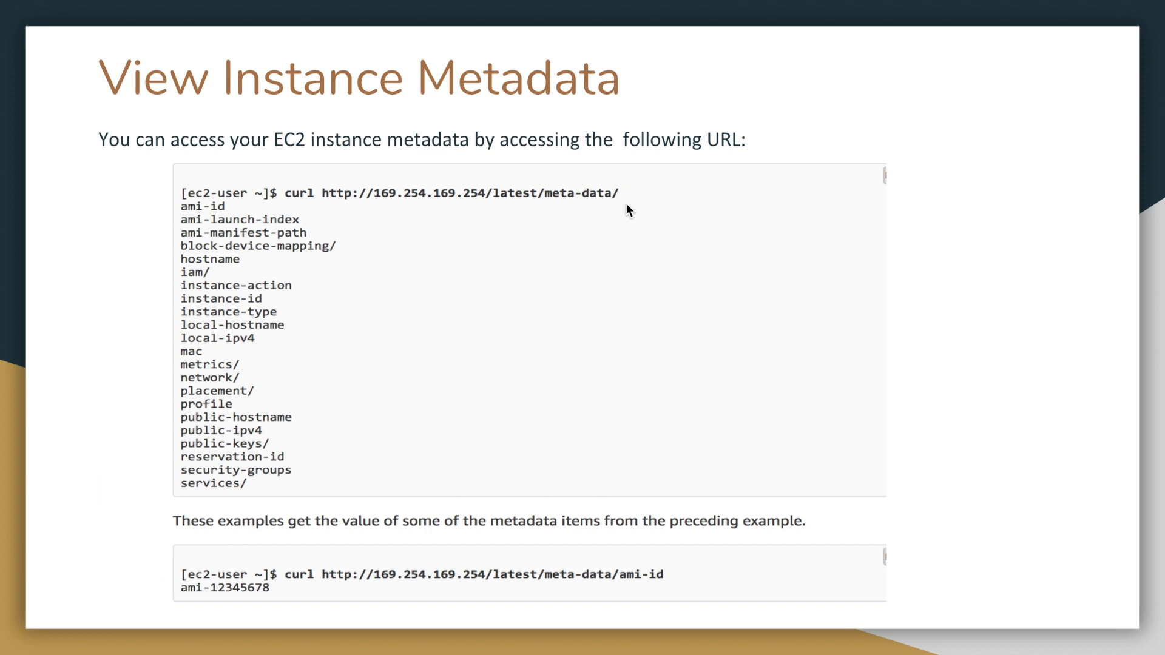
{"action": "mouse_move", "coordinate": [551, 423]}
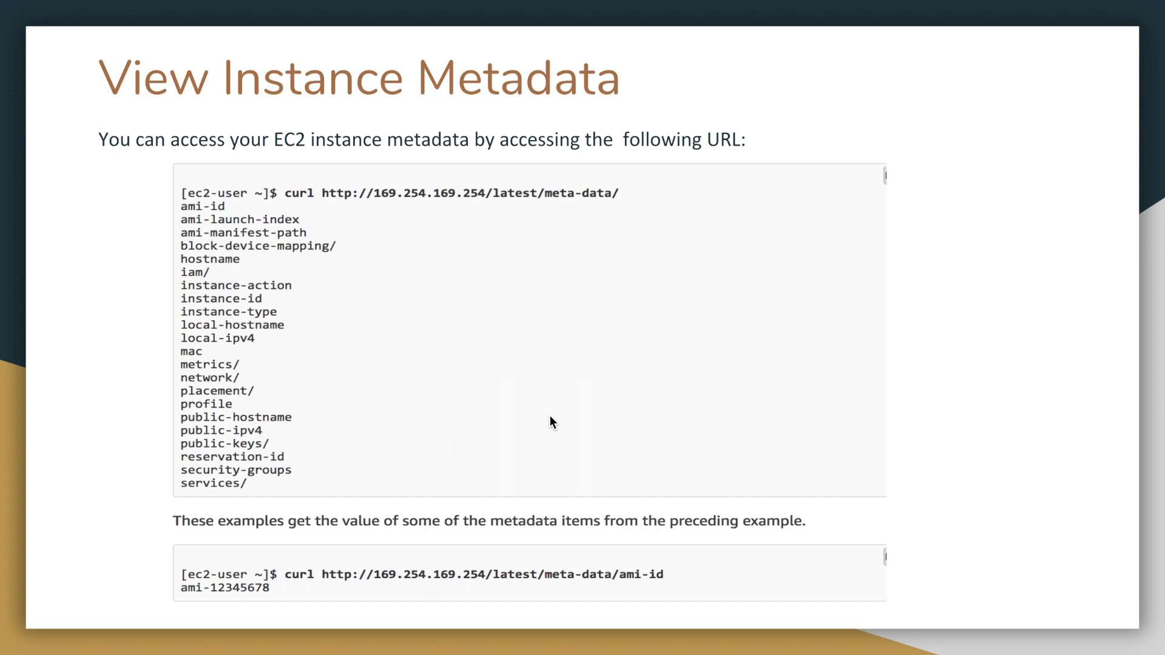
{"action": "mouse_move", "coordinate": [234, 305]}
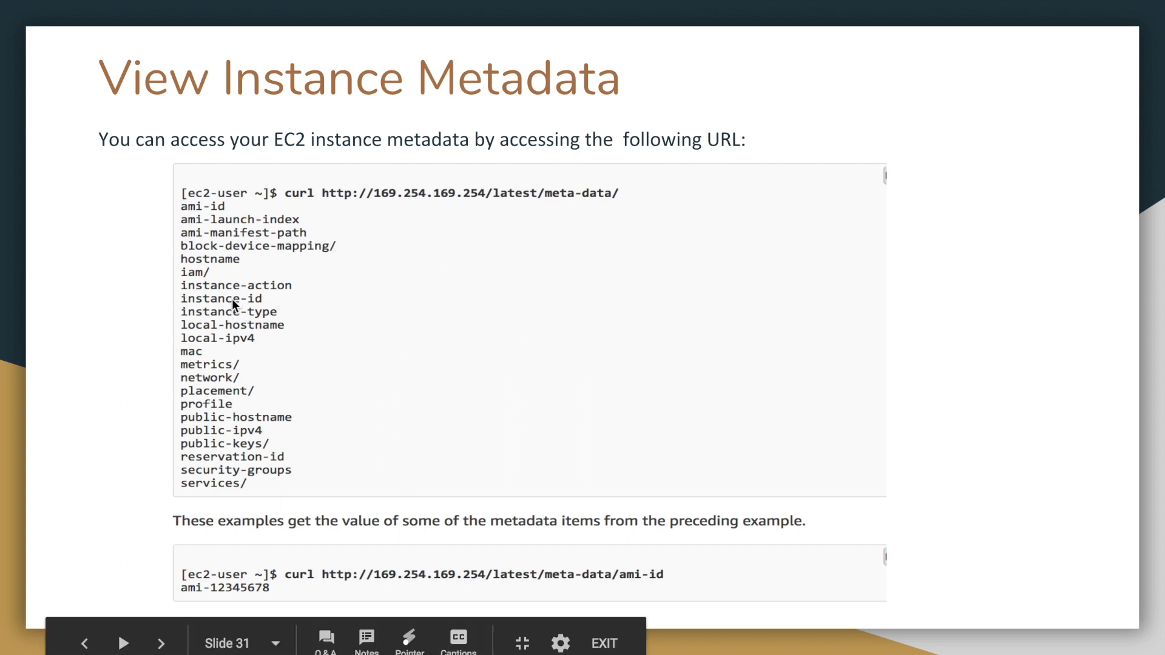
{"action": "mouse_move", "coordinate": [248, 364]}
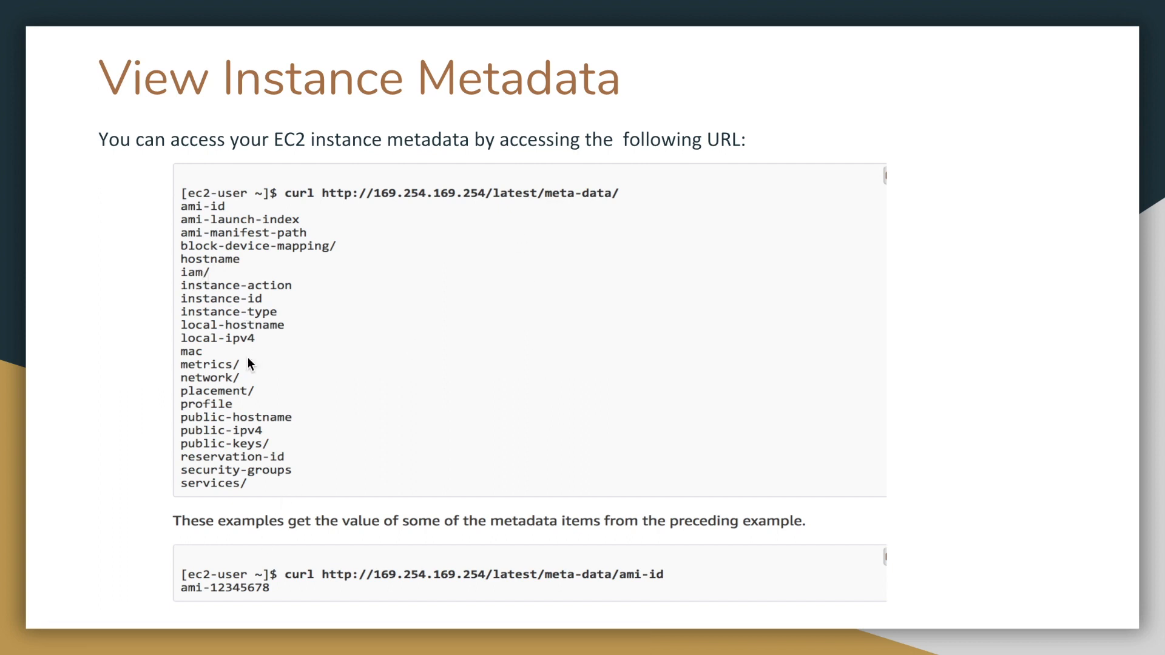
{"action": "mouse_move", "coordinate": [275, 245]}
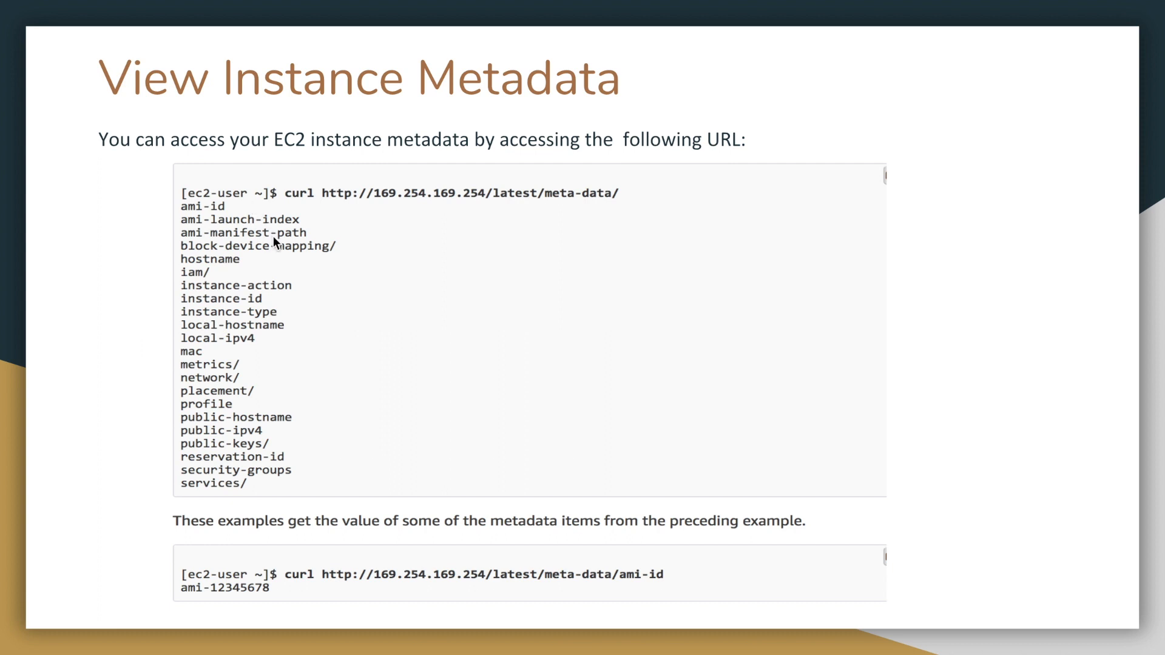
{"action": "mouse_move", "coordinate": [261, 299]}
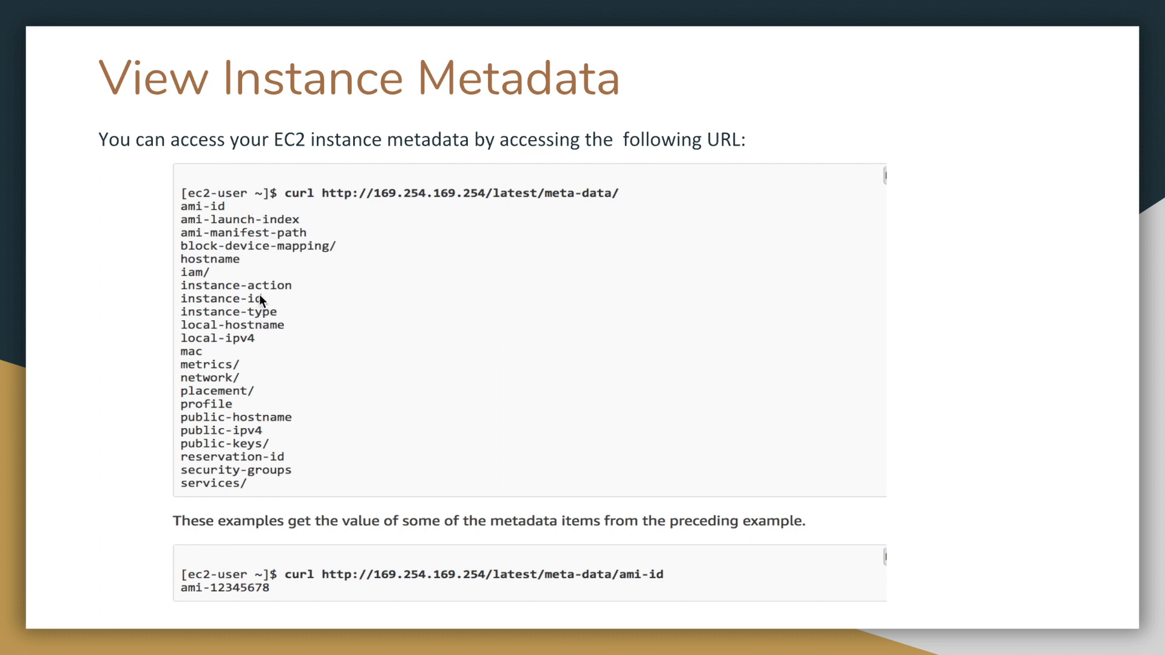
{"action": "mouse_move", "coordinate": [272, 308]}
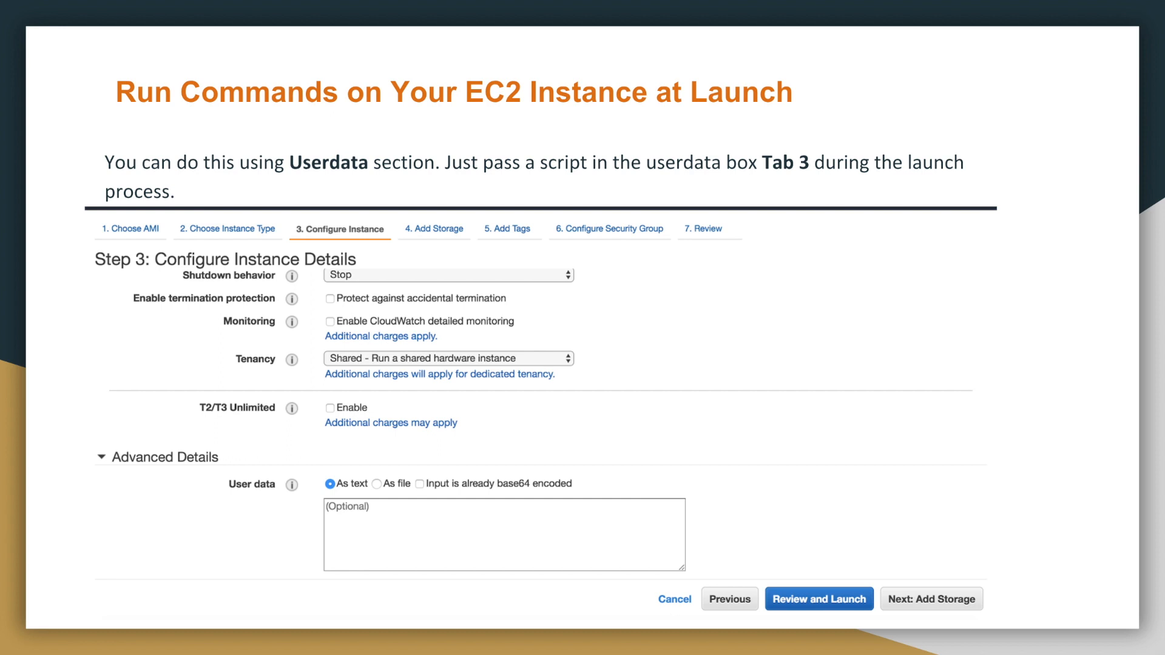
{"action": "mouse_move", "coordinate": [410, 162]}
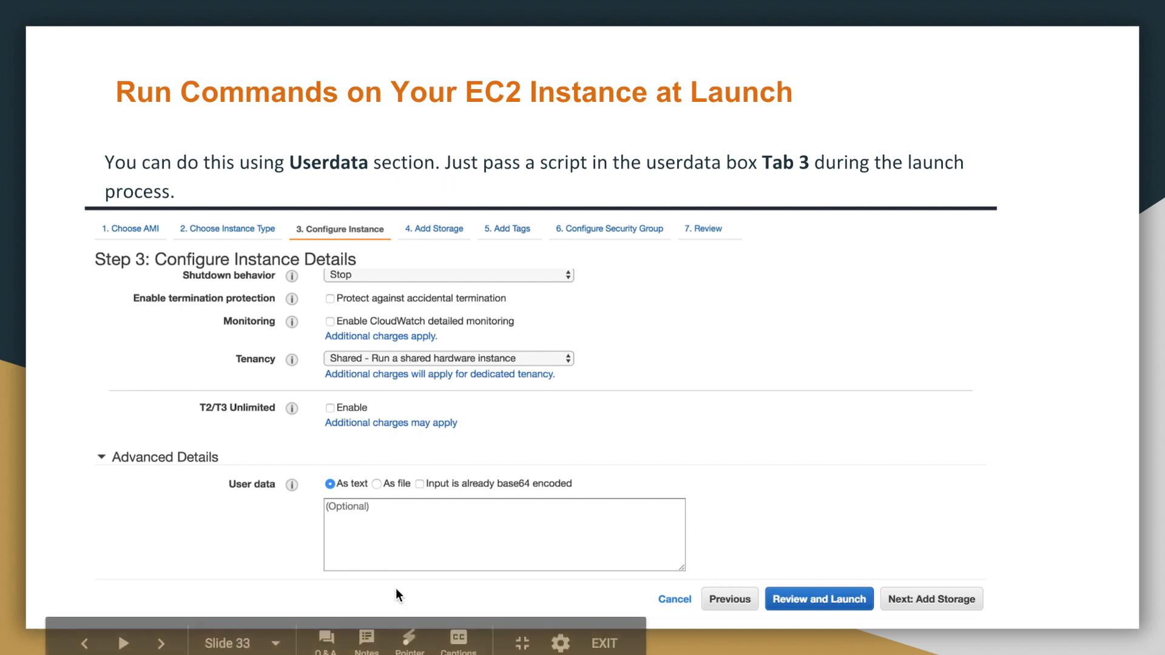
{"action": "mouse_move", "coordinate": [364, 236]}
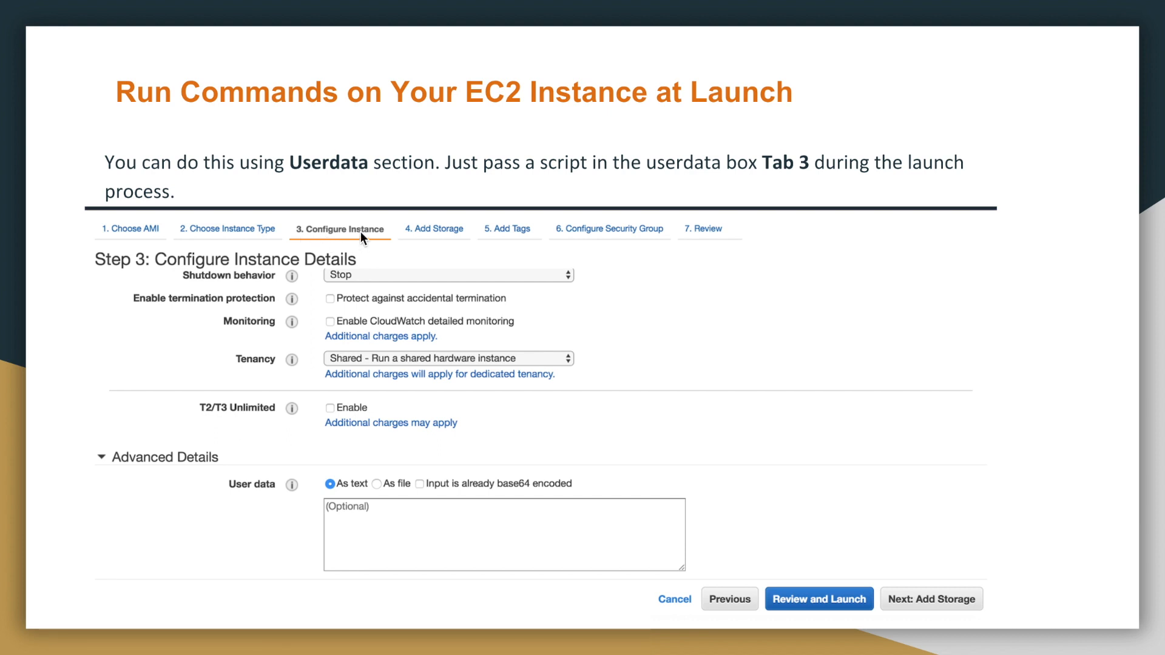
{"action": "mouse_move", "coordinate": [179, 441]}
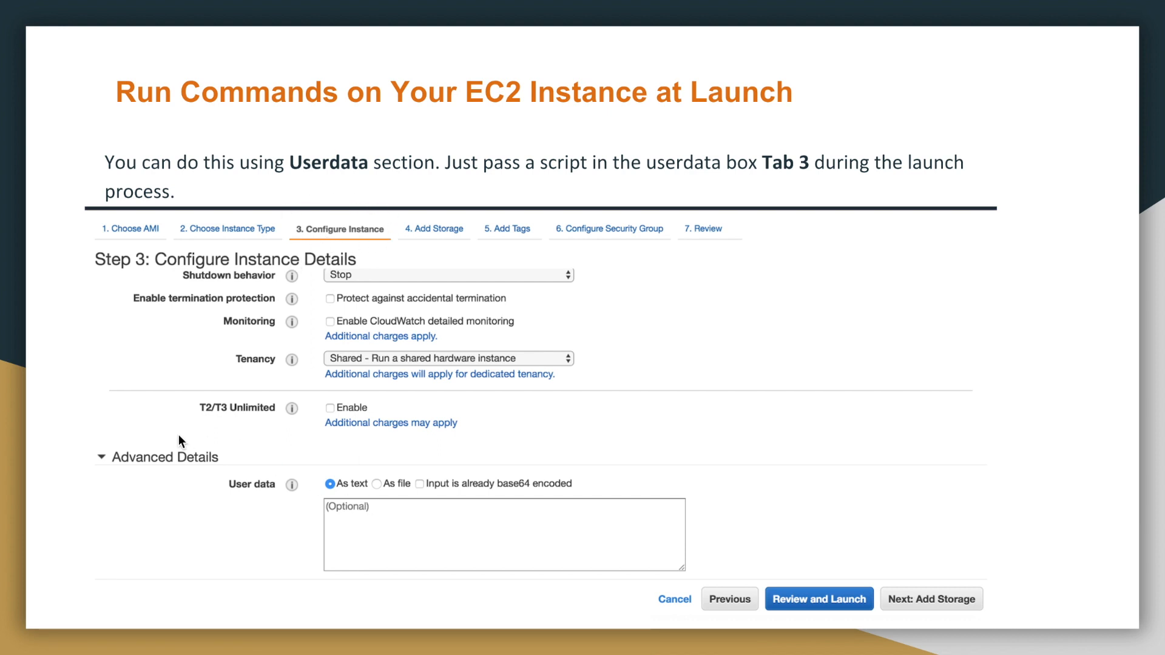
{"action": "mouse_move", "coordinate": [215, 470]}
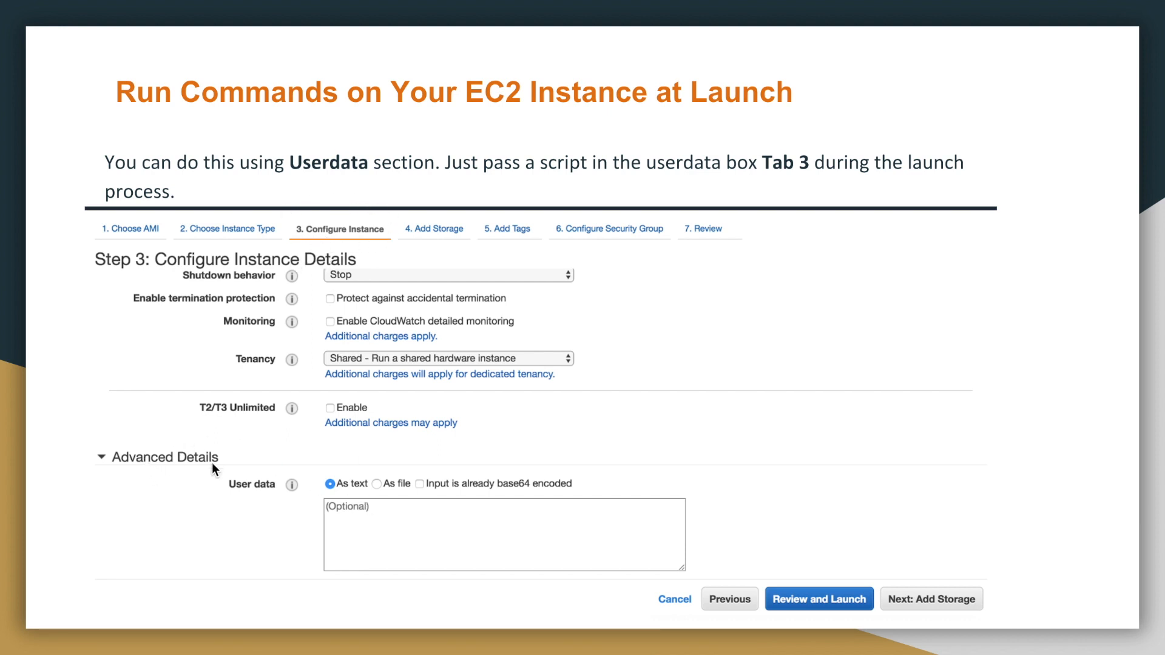
{"action": "mouse_move", "coordinate": [205, 471]}
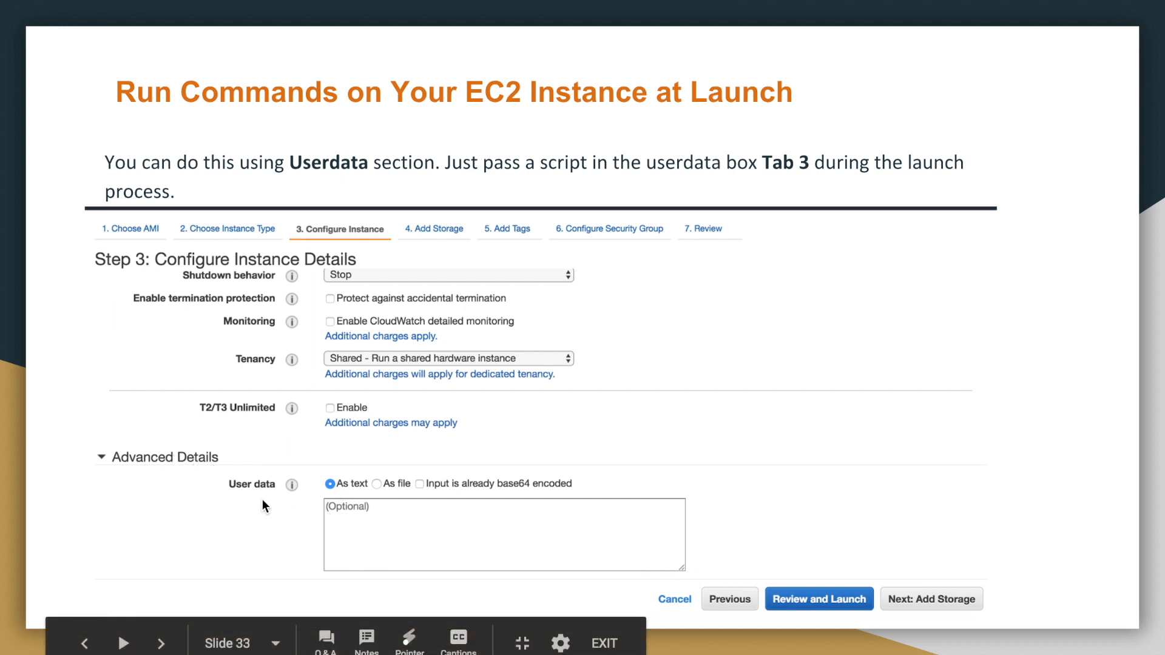
{"action": "mouse_move", "coordinate": [405, 581]}
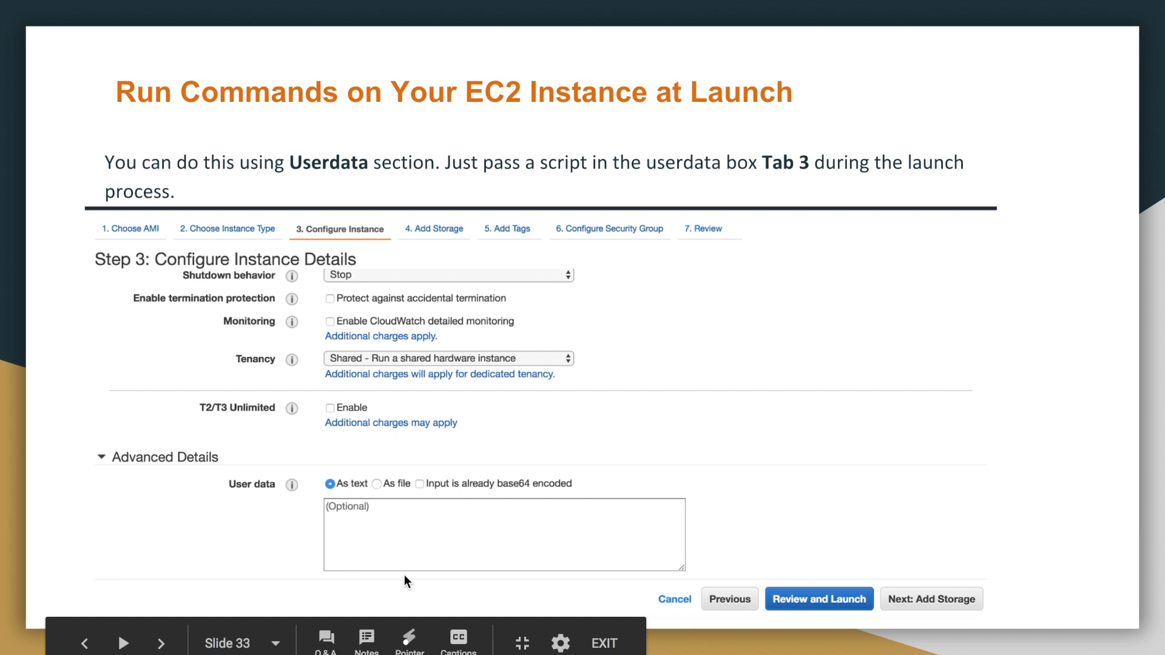
{"action": "mouse_move", "coordinate": [408, 547]}
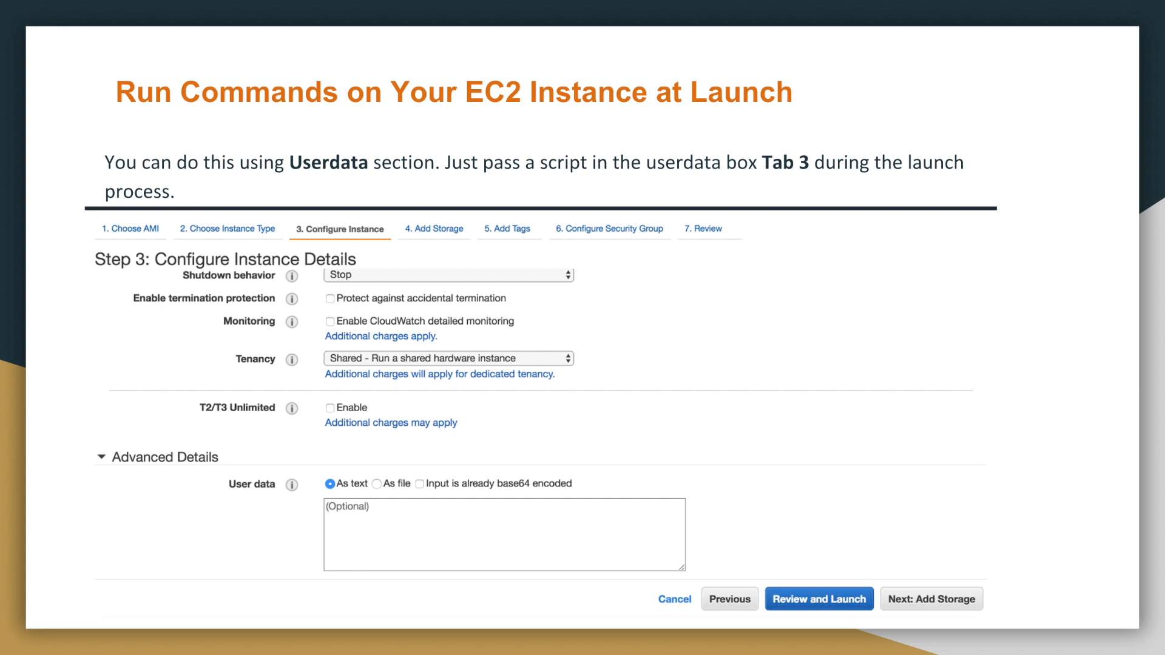
Advance past the User data launch slide to section slide 14.
{"action": "key", "text": "Right"}
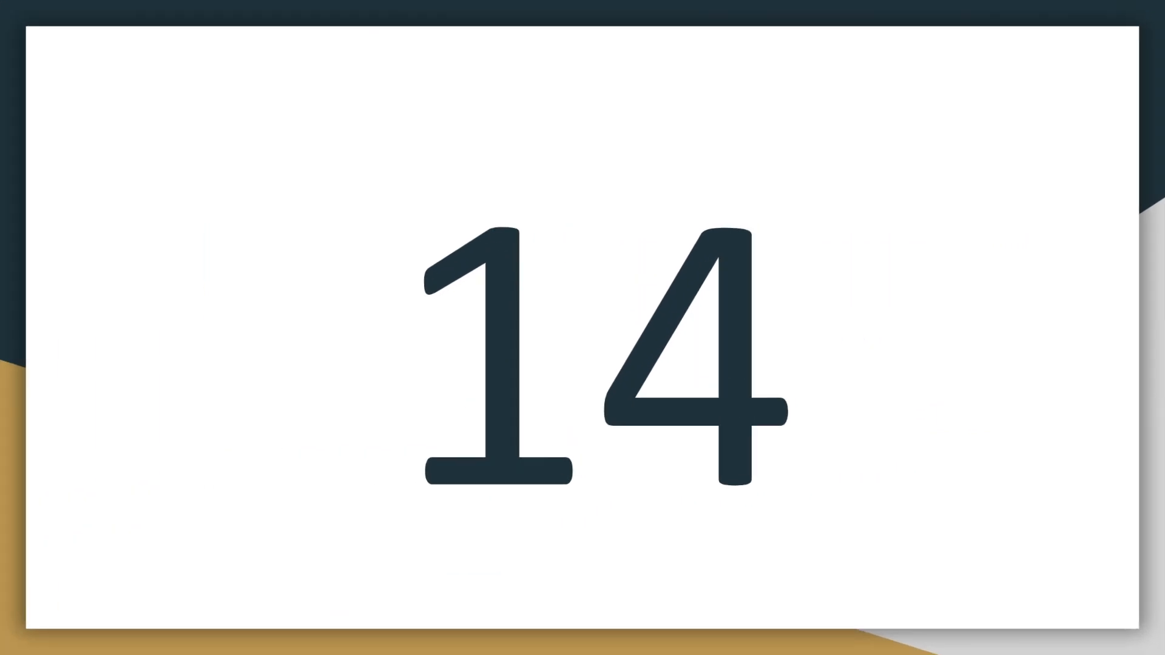